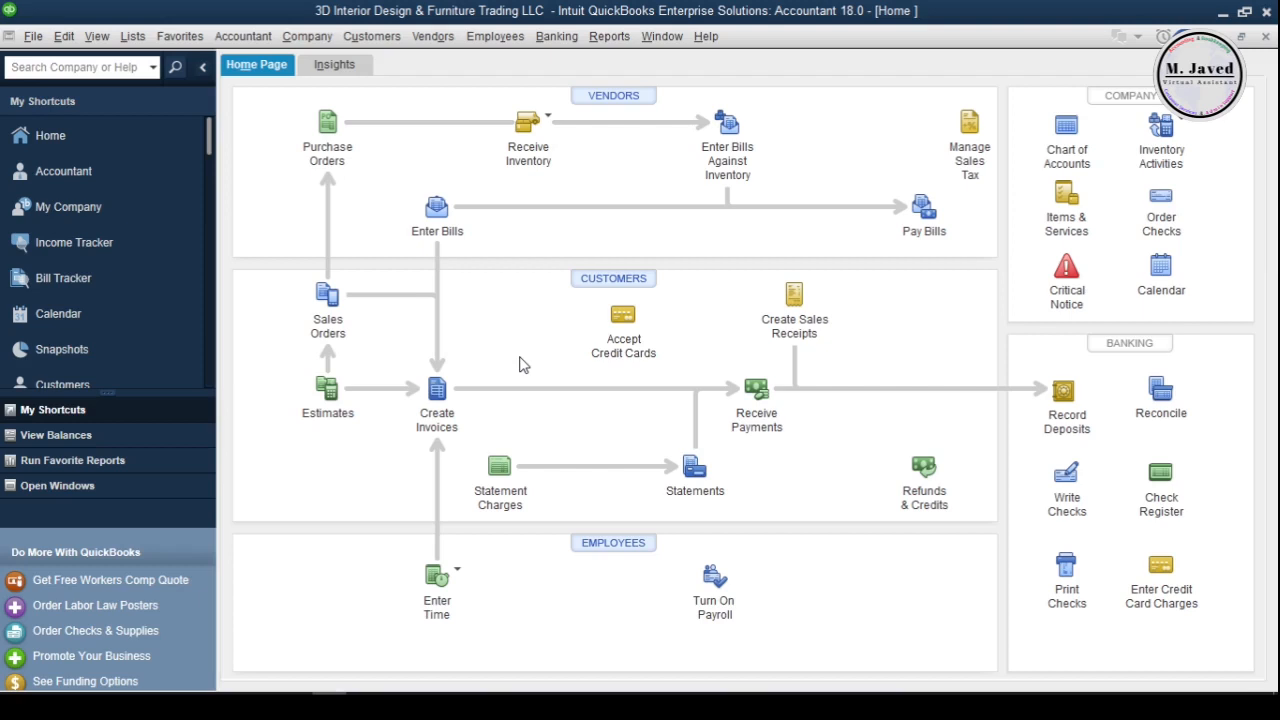
Step: Browse the Lists menu and inspect the Furniture and Equipment account in the Chart of Accounts
click(133, 36)
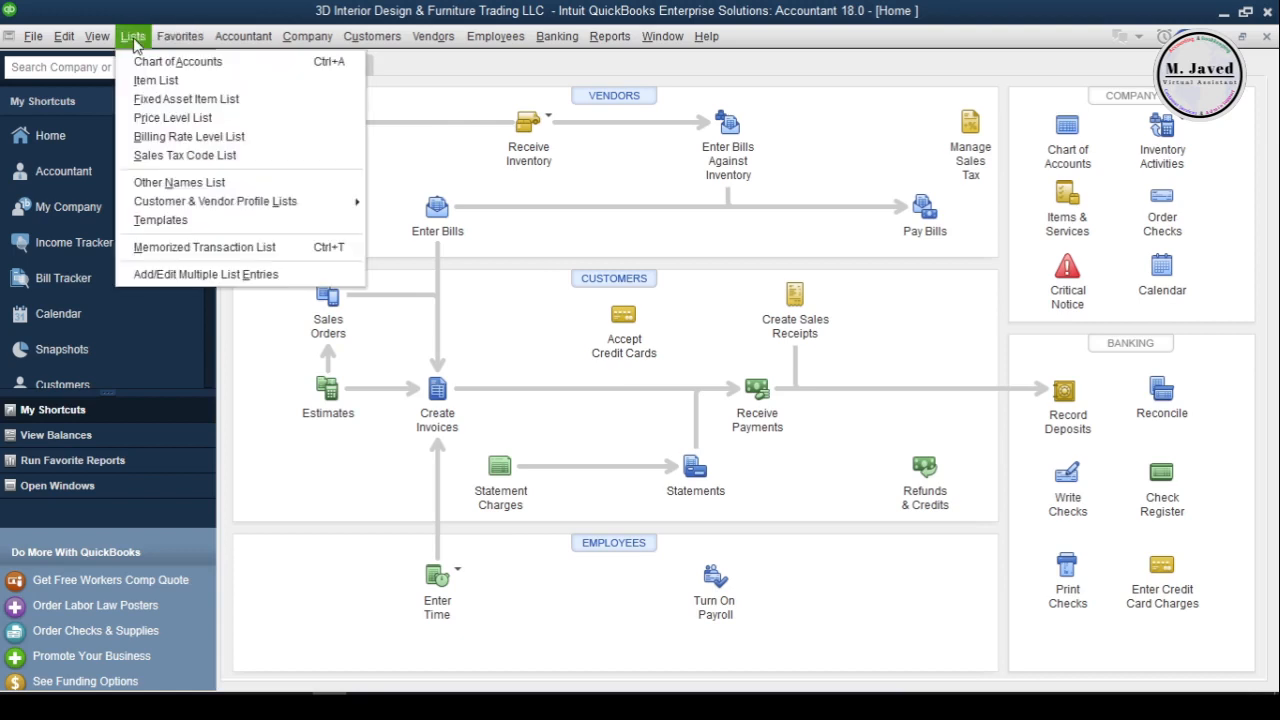
mouse_move(187, 98)
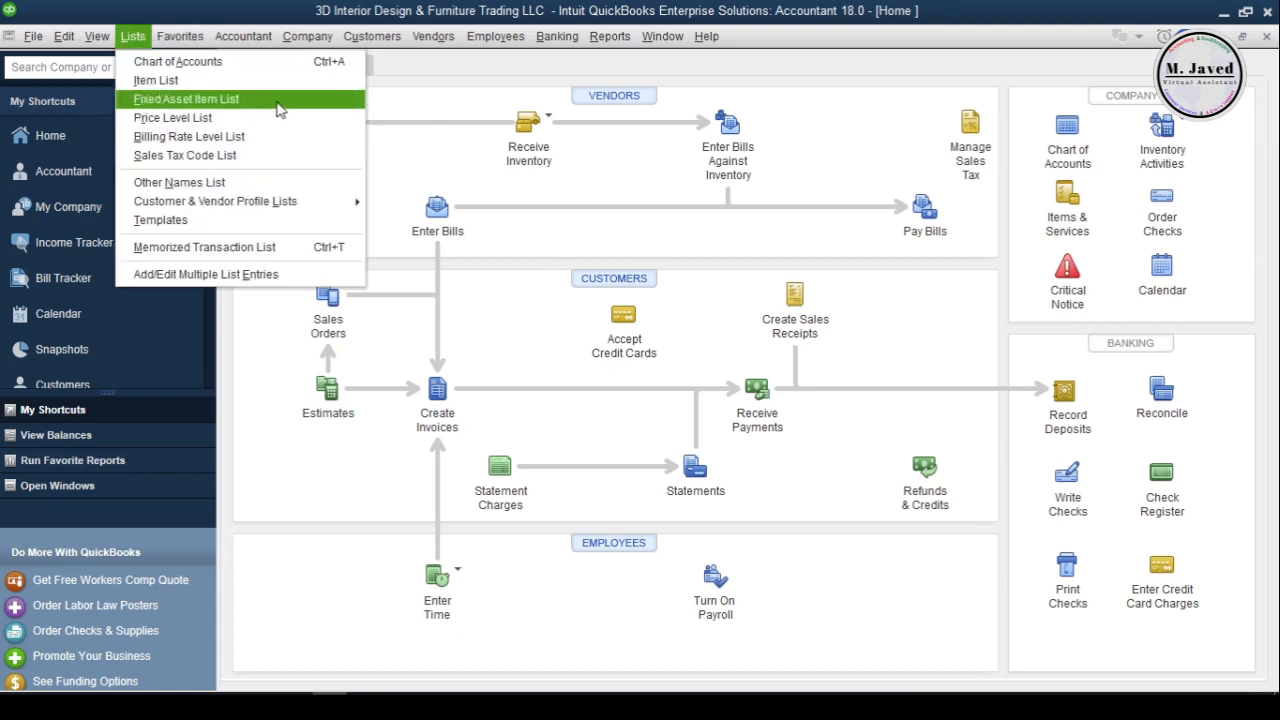
click(186, 98)
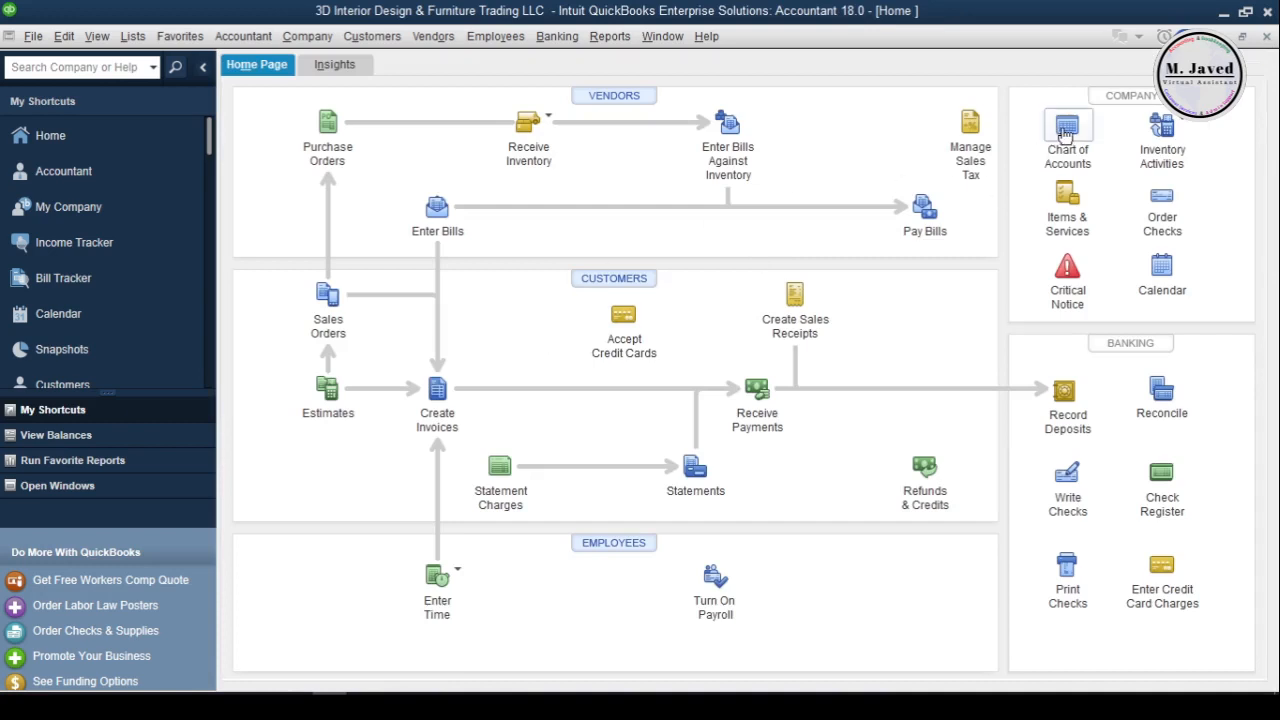
click(1067, 125)
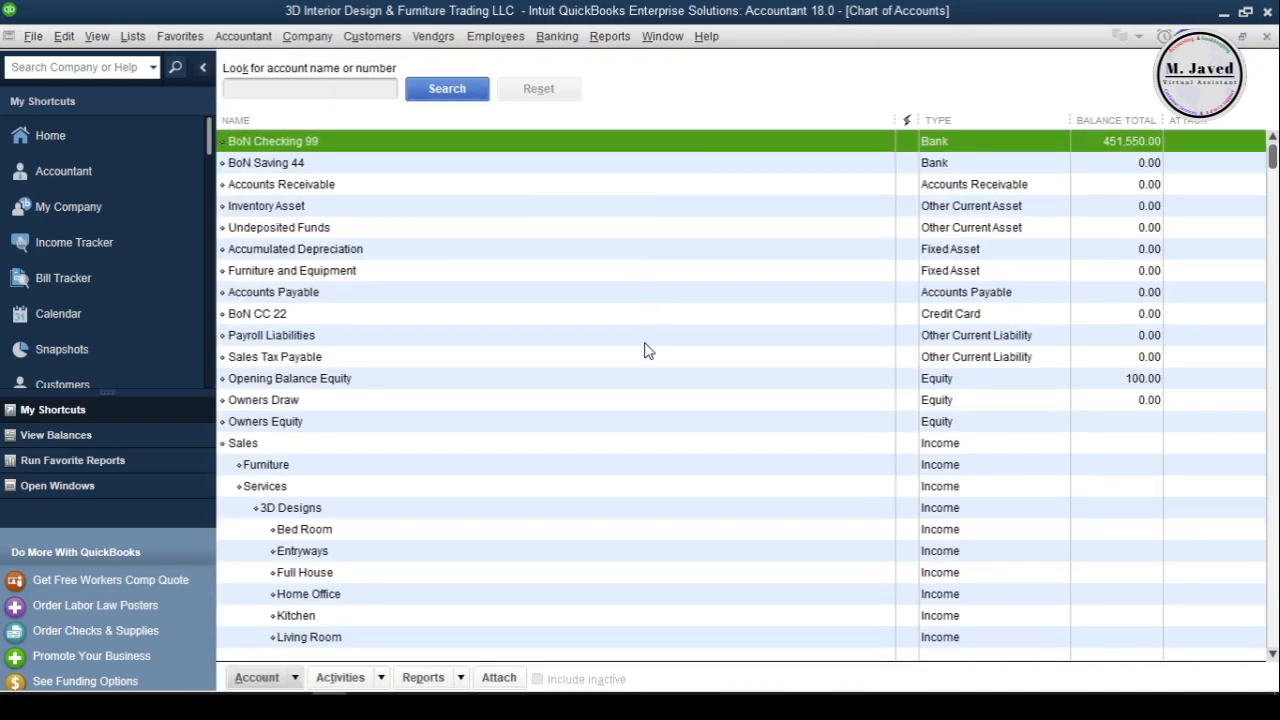
click(291, 270)
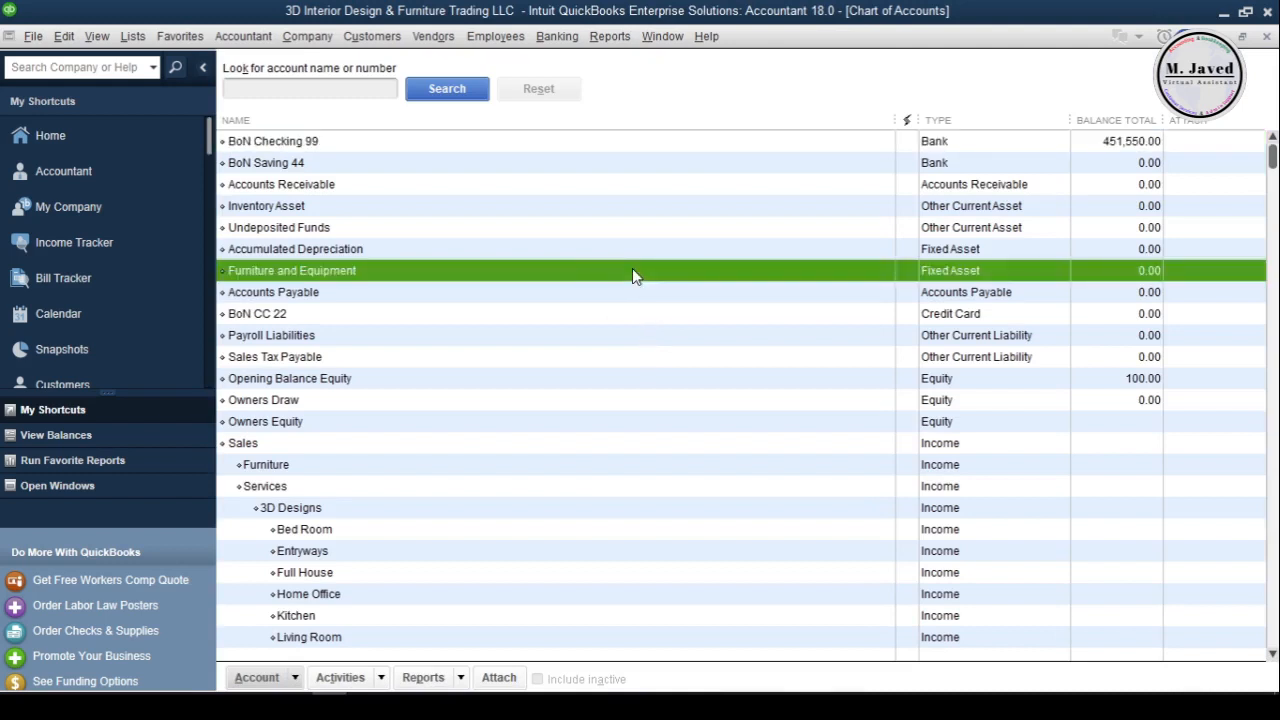
mouse_move(640, 279)
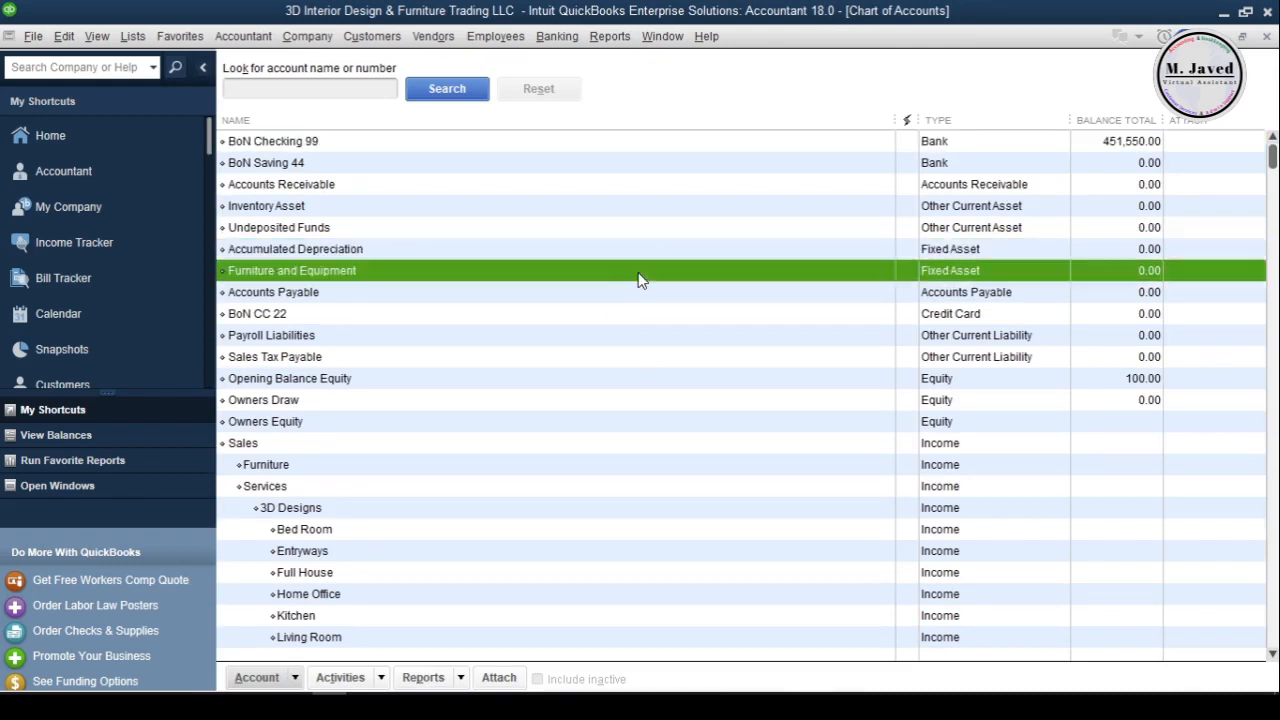
click(295, 249)
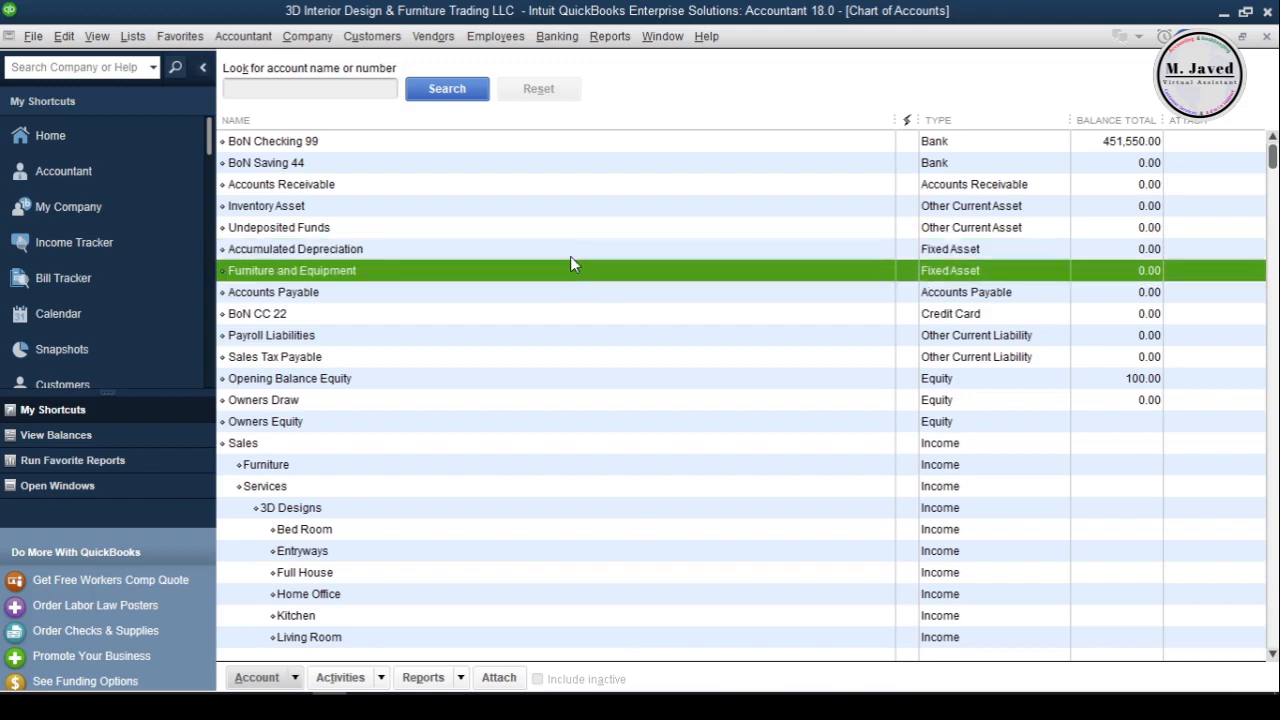
click(295, 249)
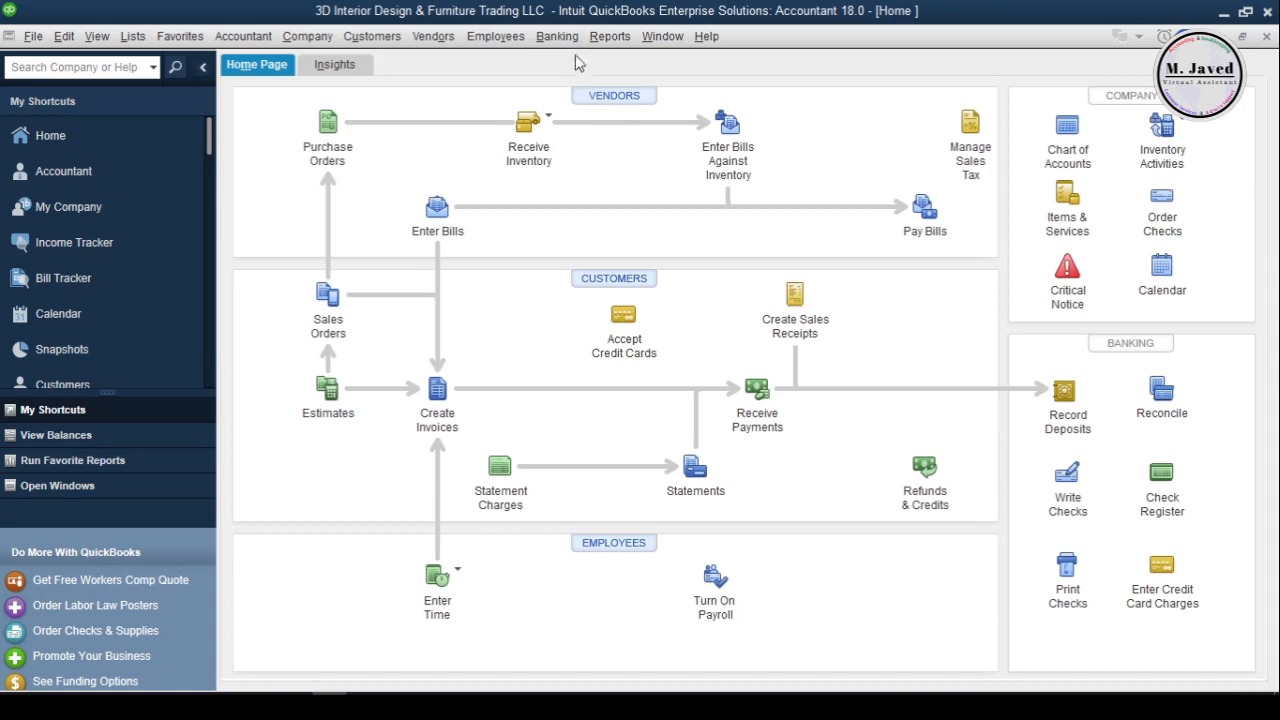
Step: Start a BoN Checking 99 check dated 02/01/2017 payable to the new payee HP
click(610, 36)
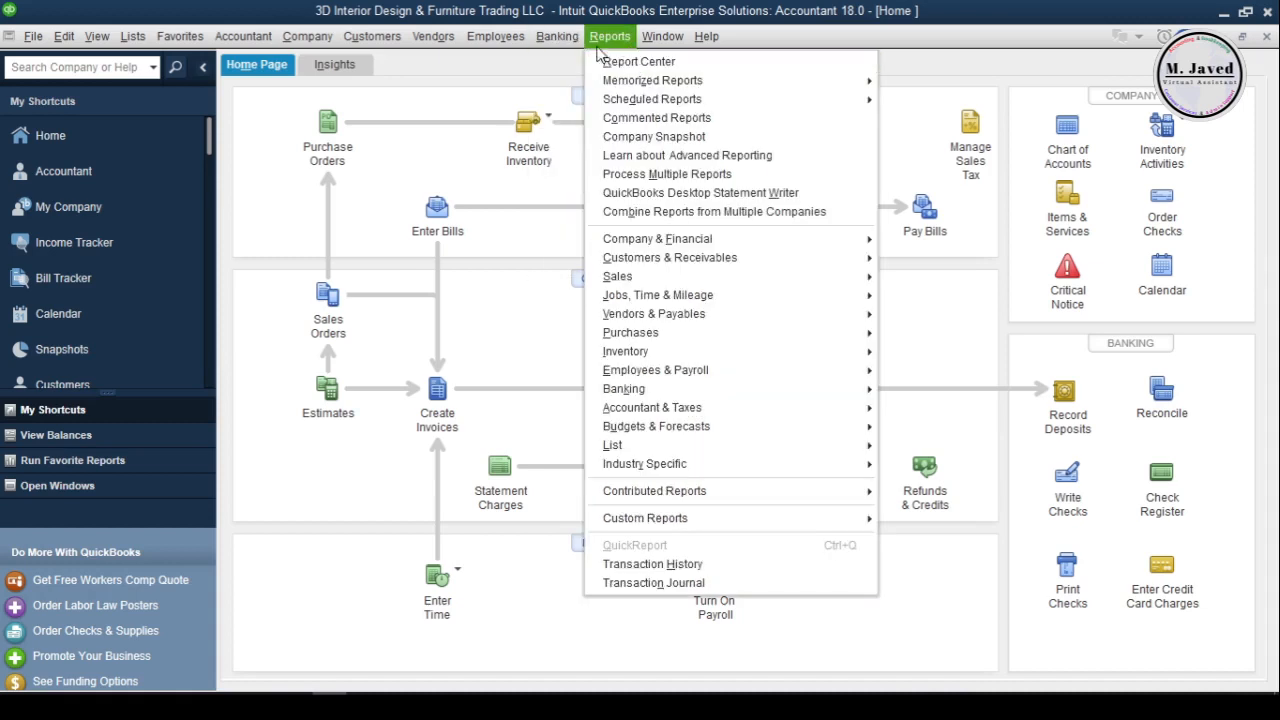
click(557, 36)
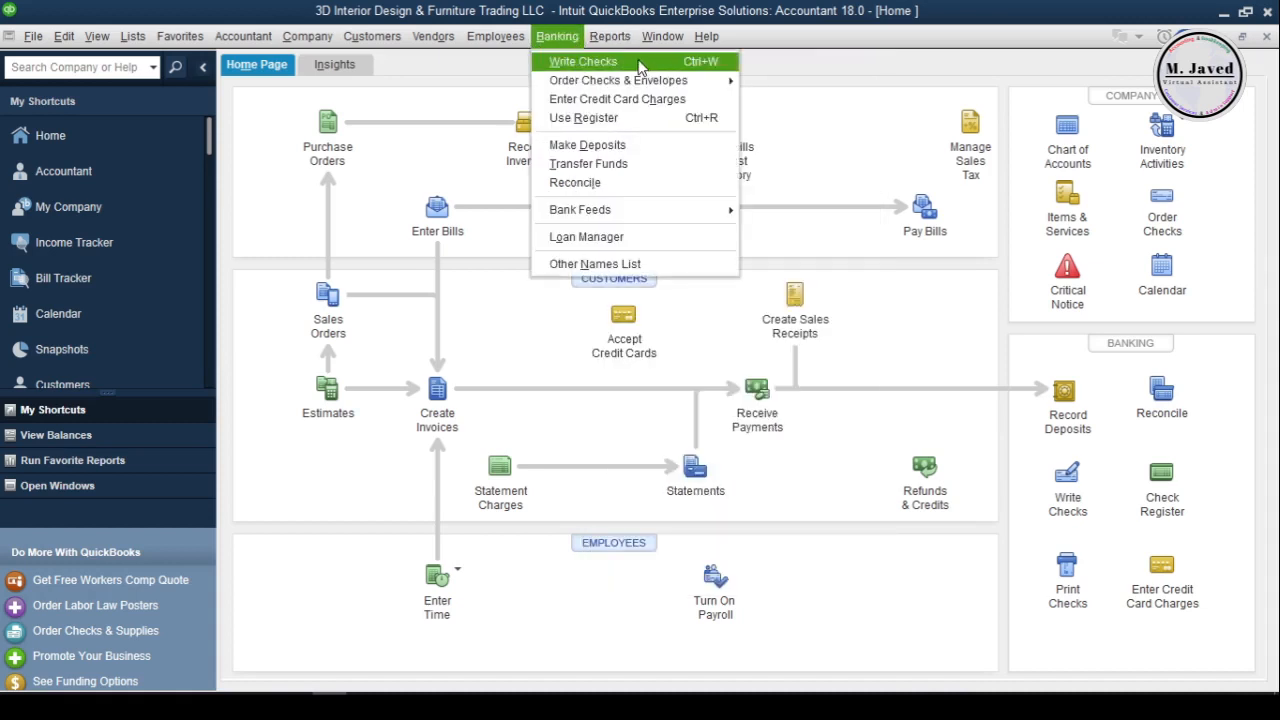
click(583, 61)
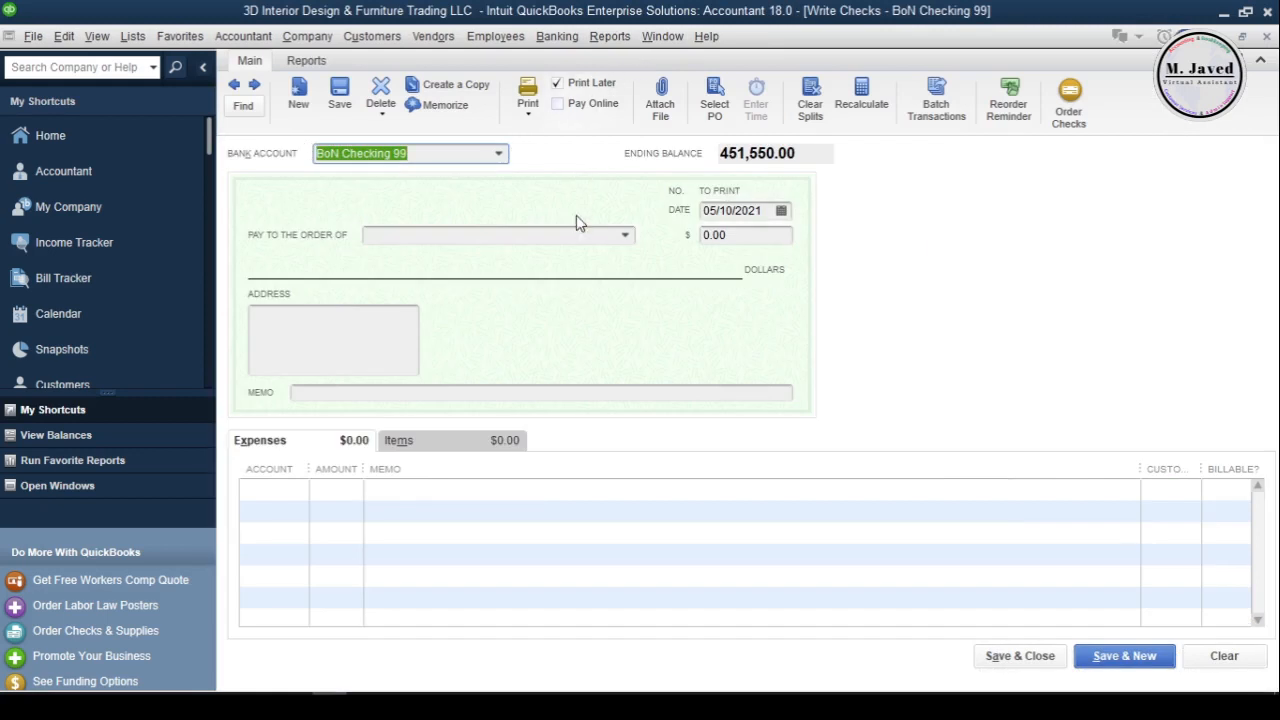
mouse_move(583, 329)
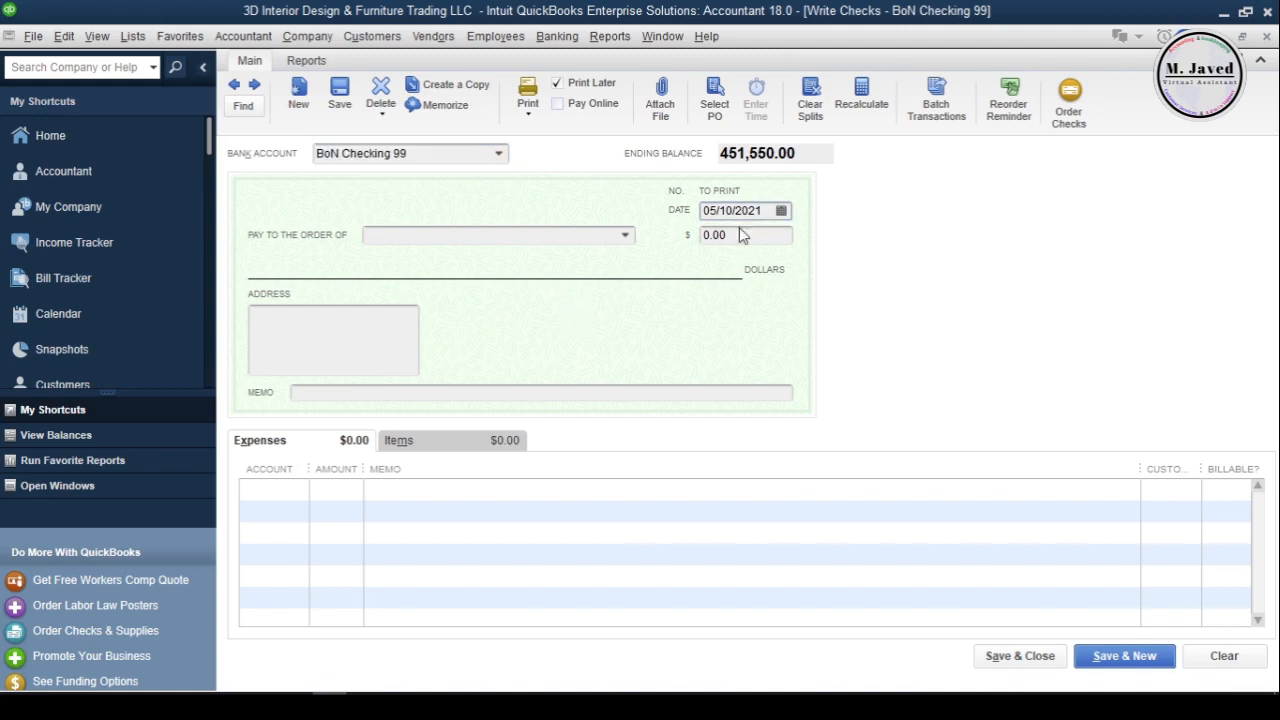
click(730, 210)
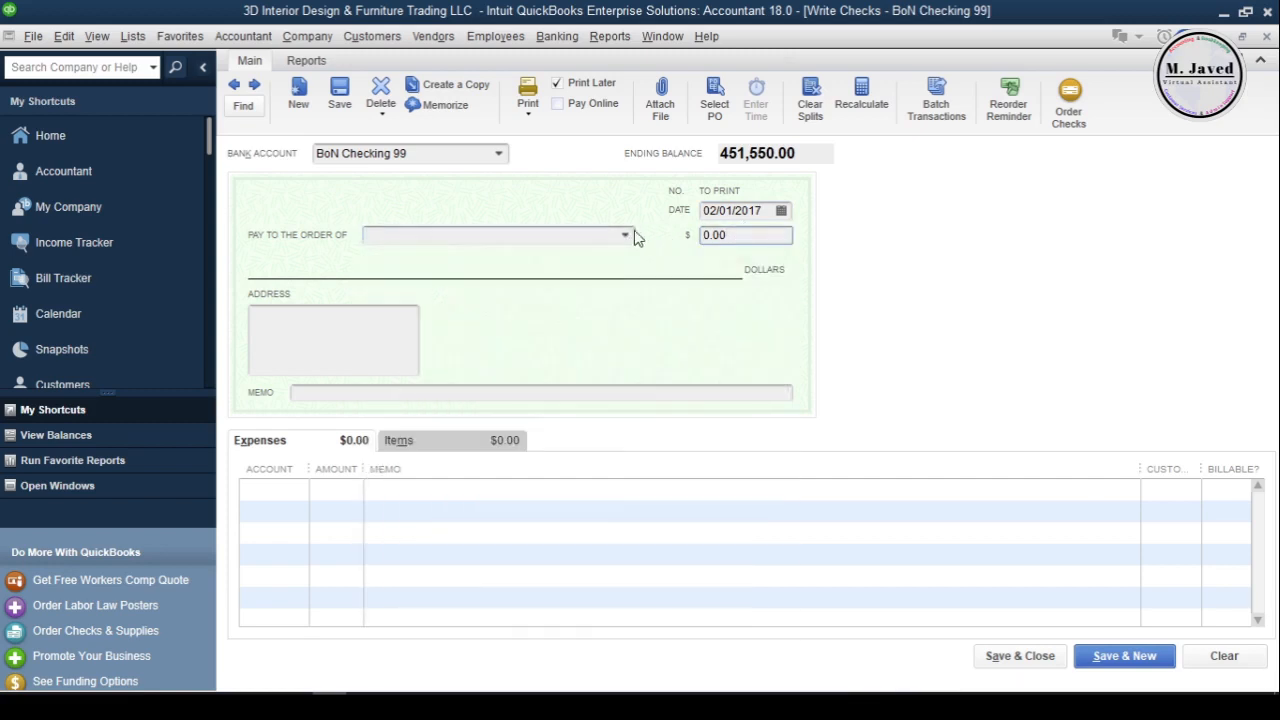
click(625, 235)
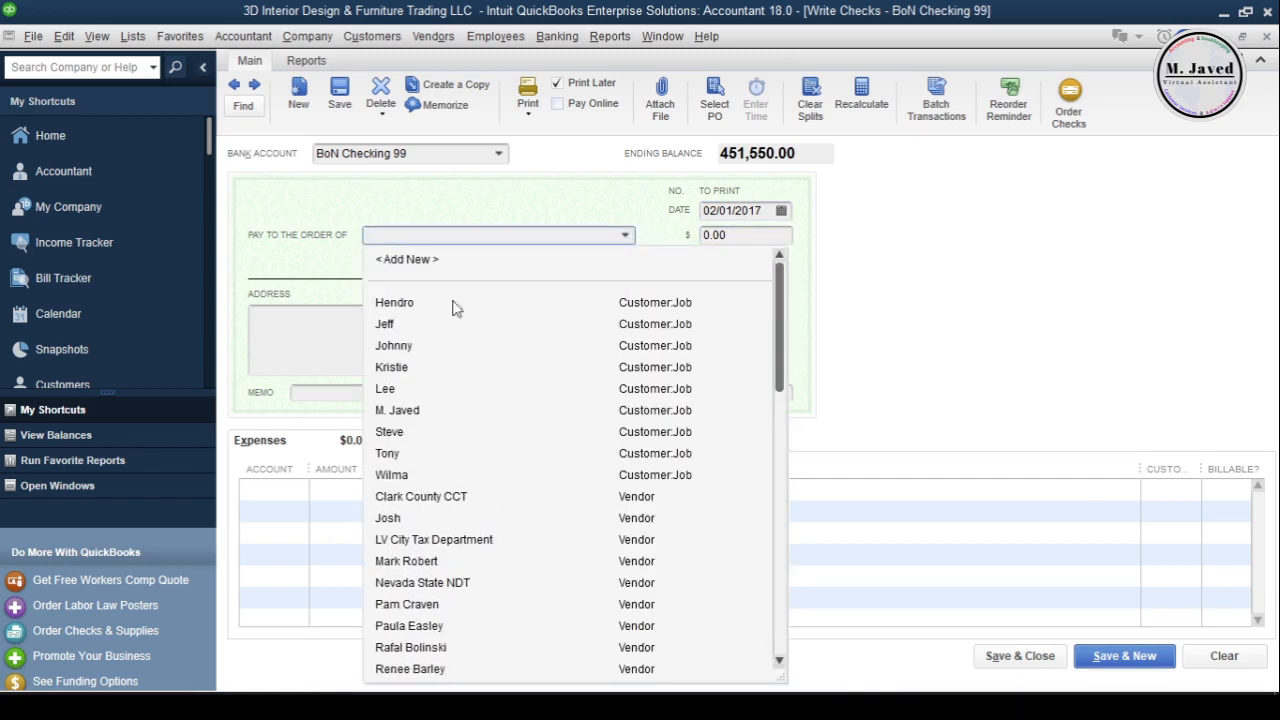
click(406, 259)
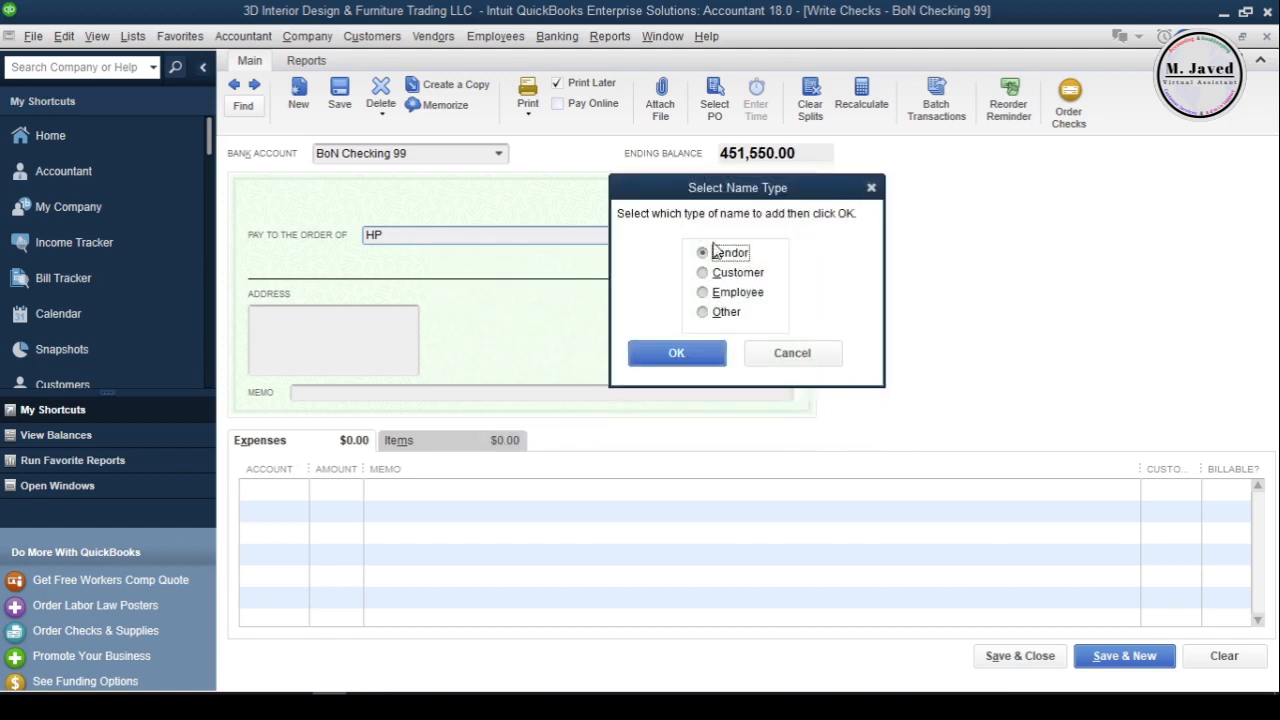
Step: Set up HP as a vendor so it becomes the check's payee
click(676, 353)
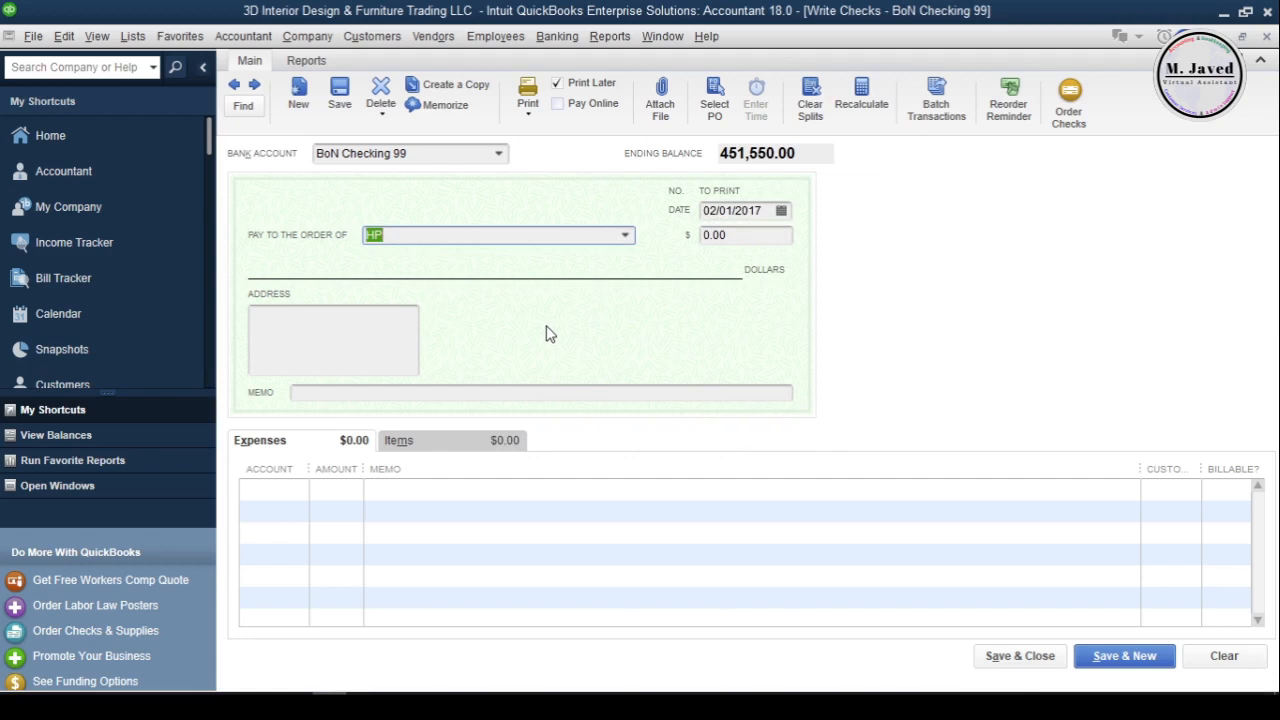
mouse_move(443, 446)
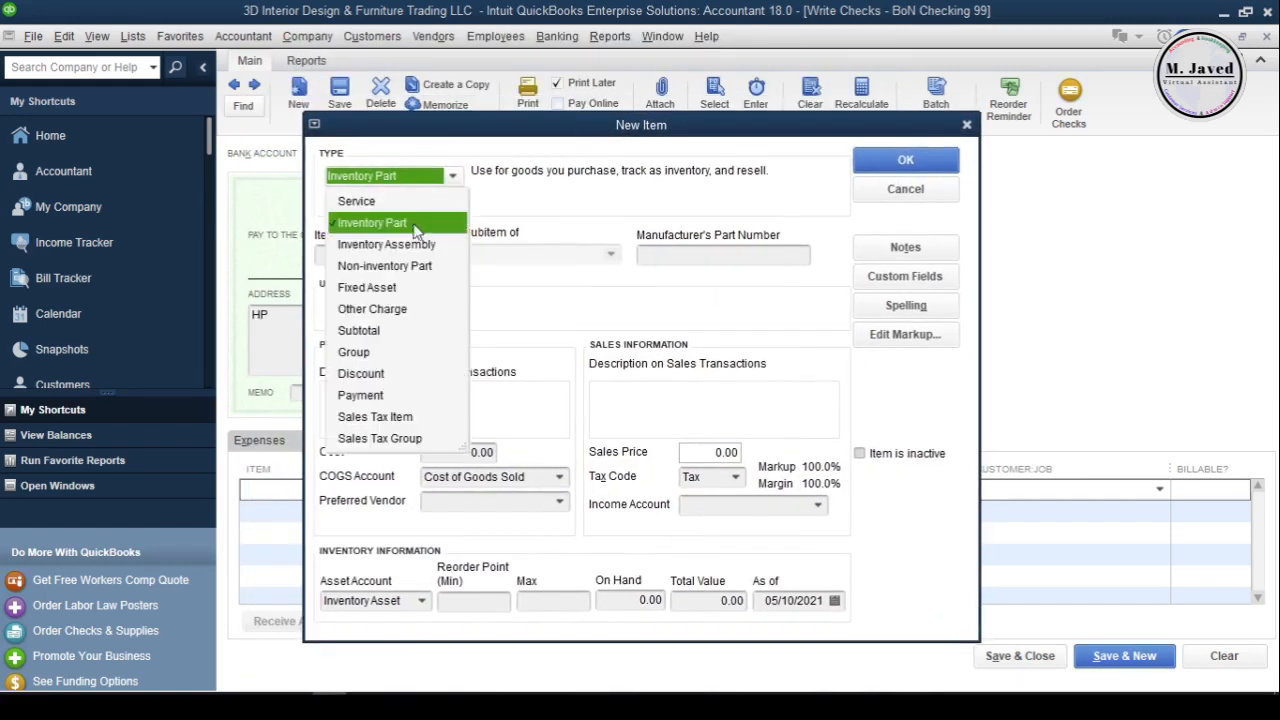
Step: Make the new item a fixed asset named zHP ZBOOK
click(367, 287)
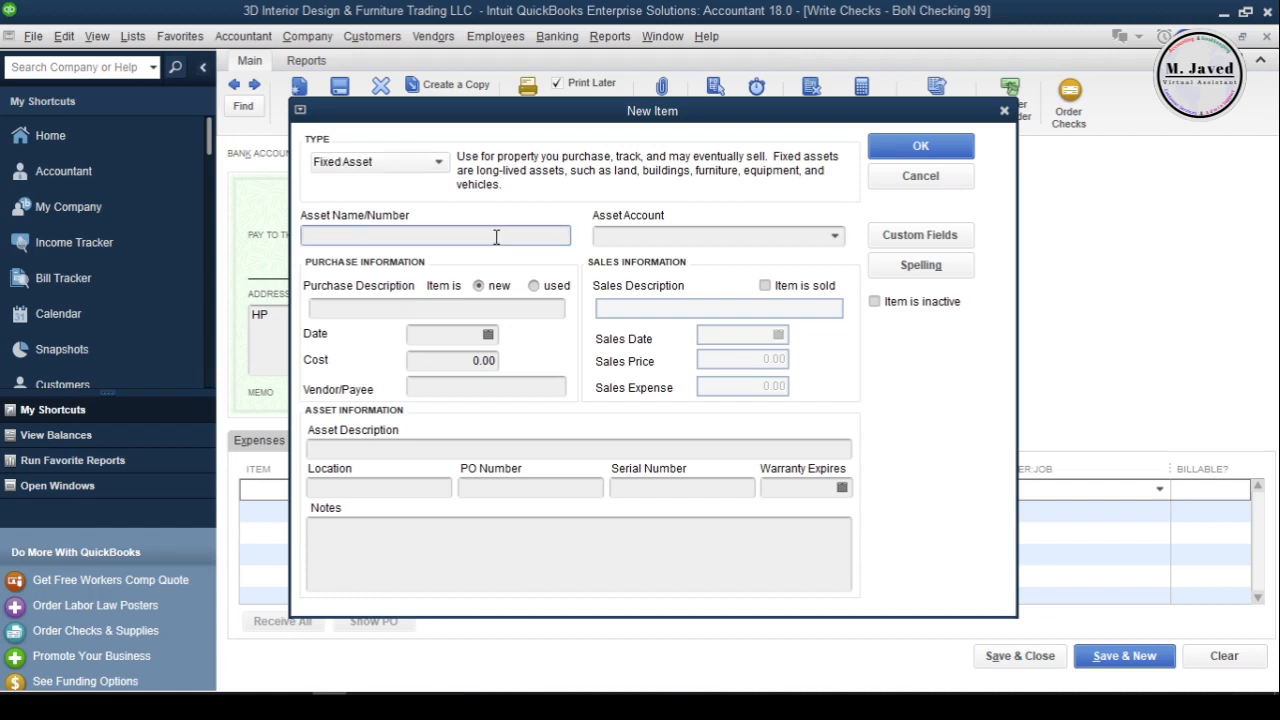
click(435, 235)
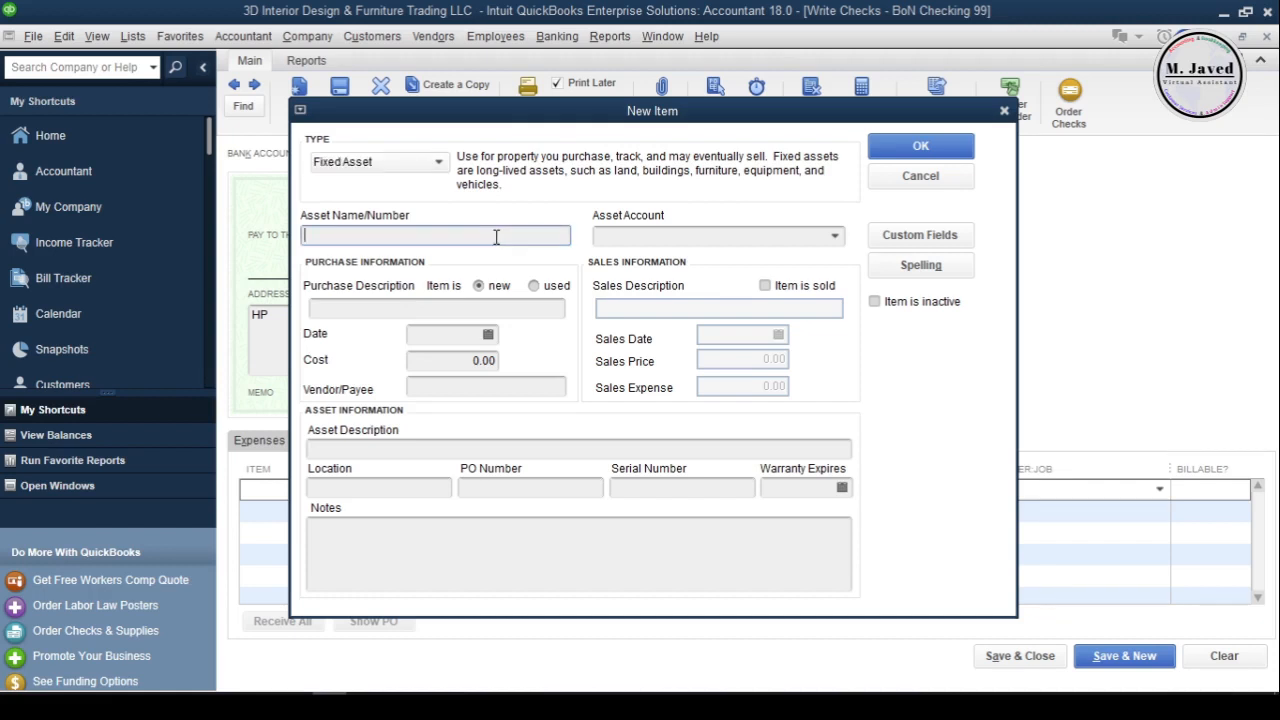
text(z)
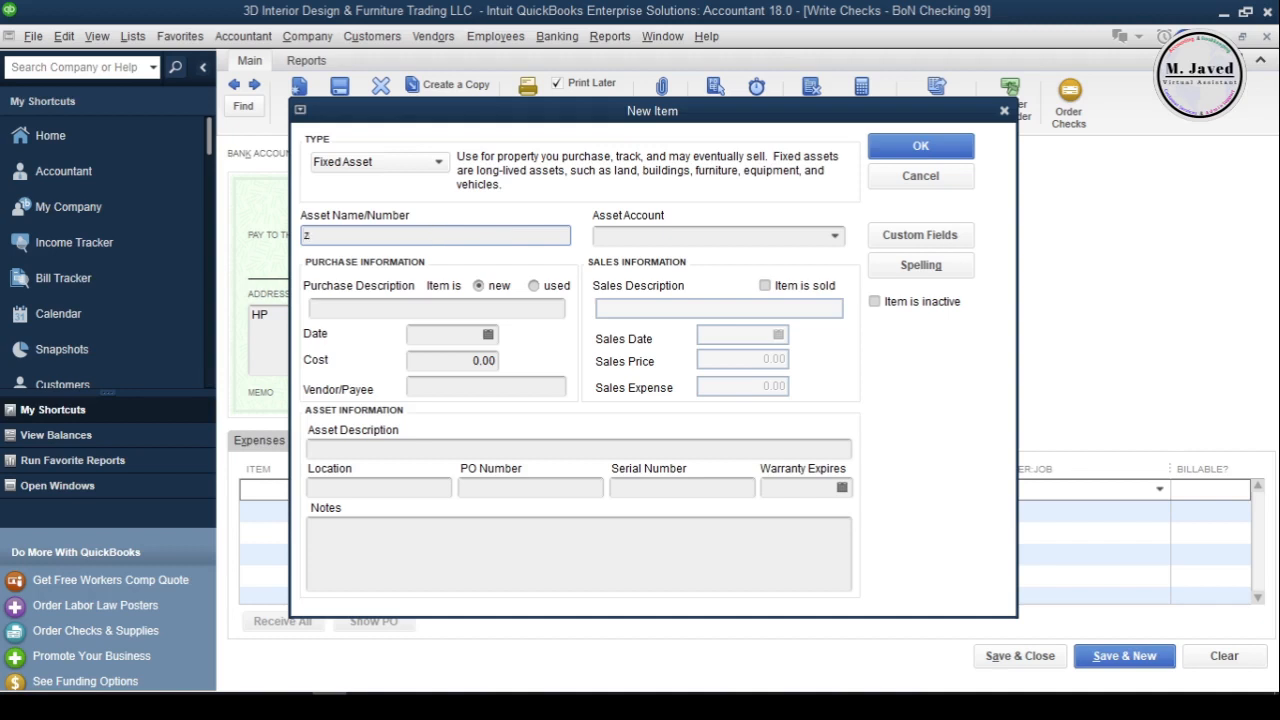
text(HP ZBOOK)
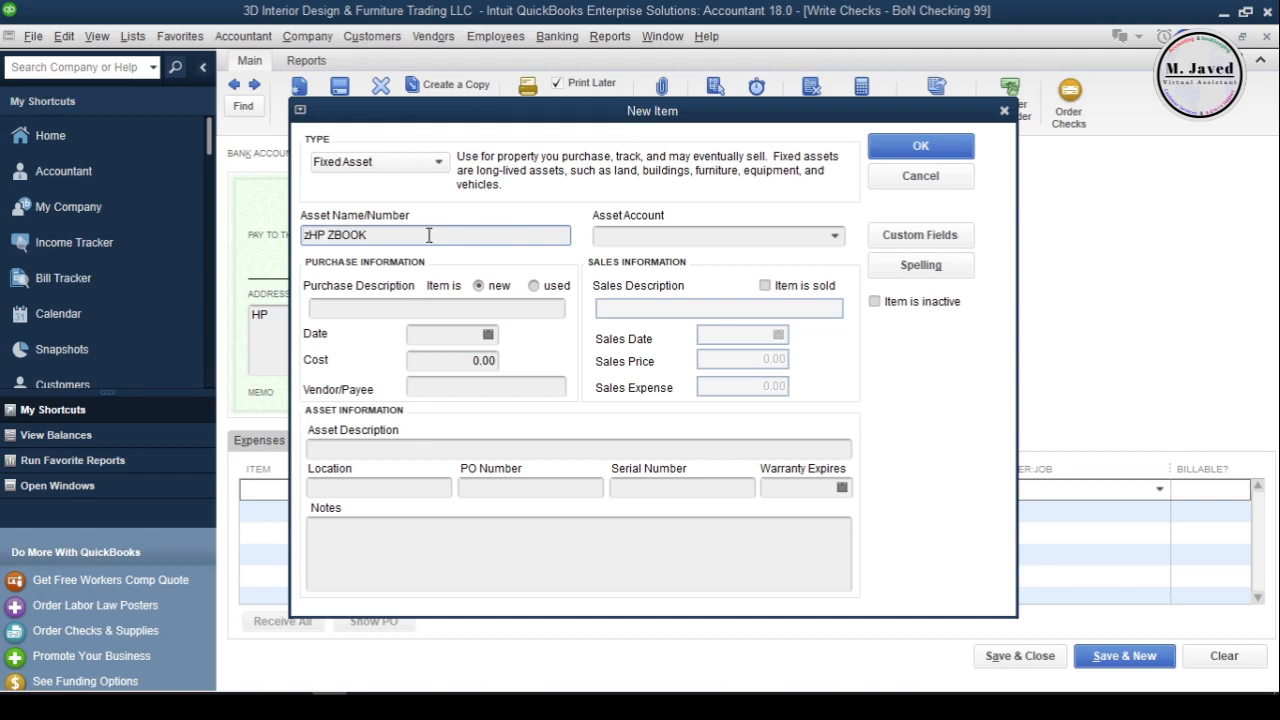
Step: Enter purchase description 'HP ZBOOK Purchased', date 02/01/2017 and cost 3,500.00
click(435, 307)
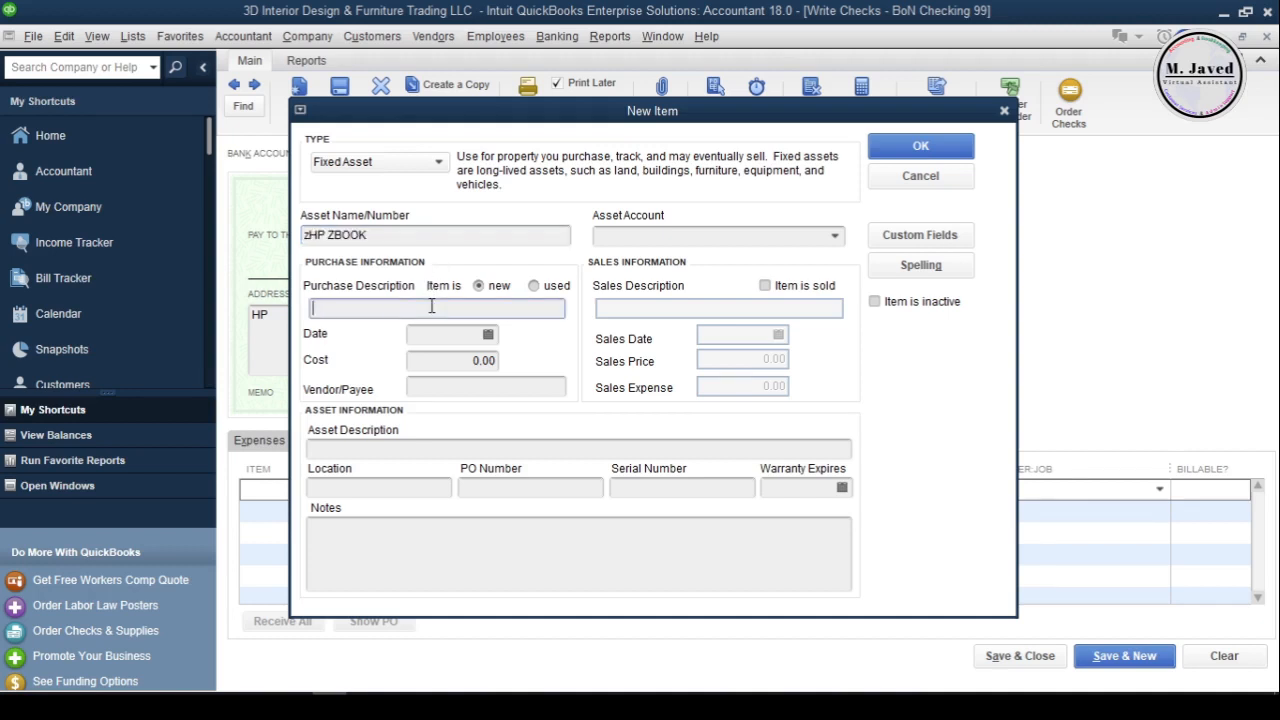
text(HP ZBOOK  Purchased)
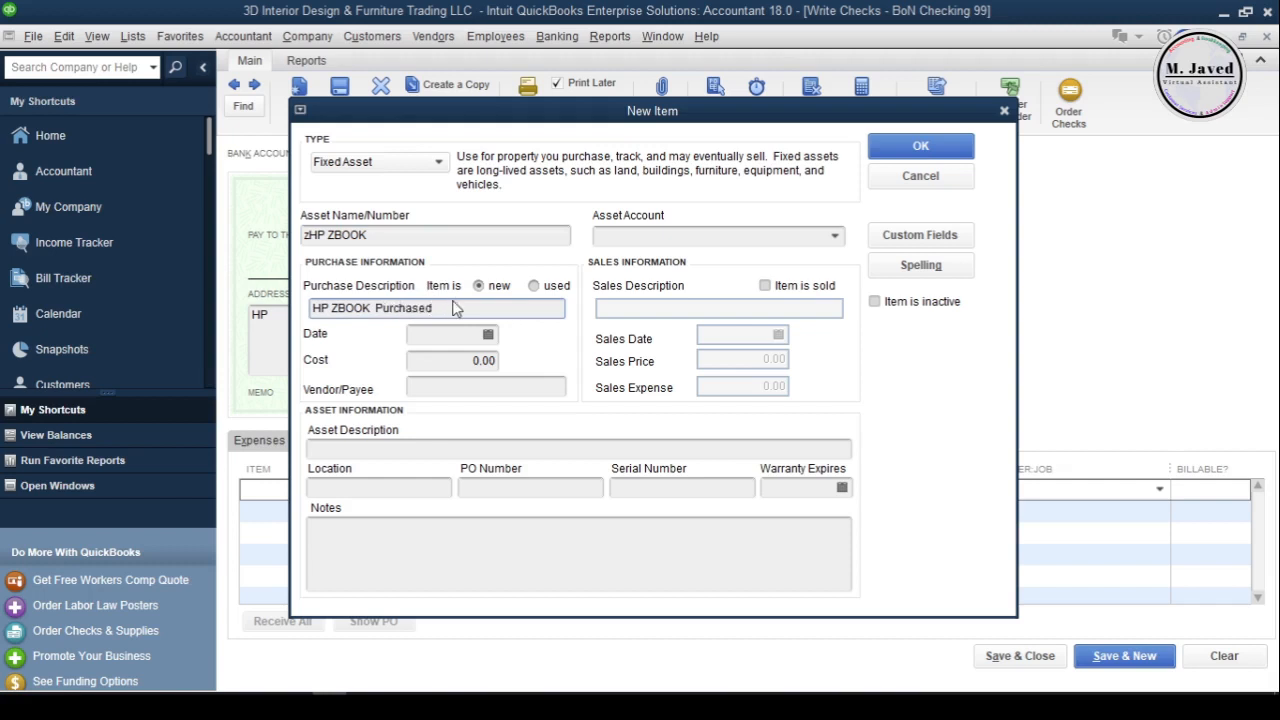
text(02/01/2017)
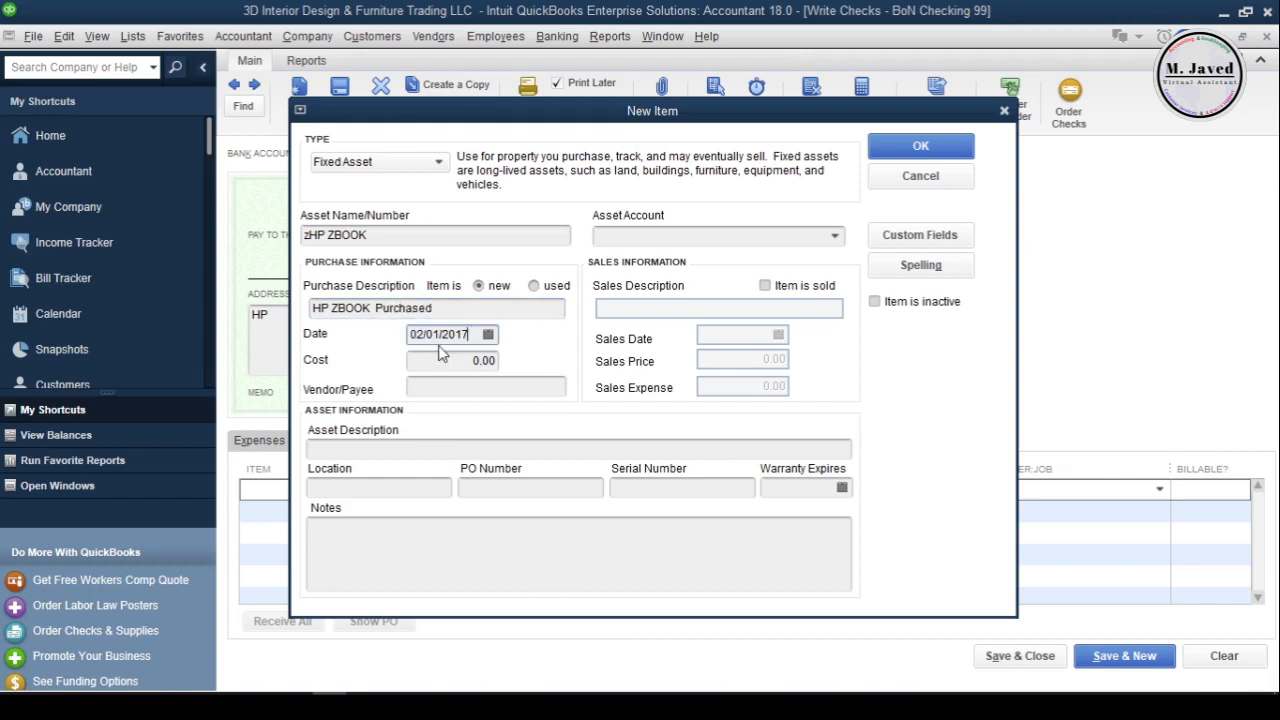
text(3500)
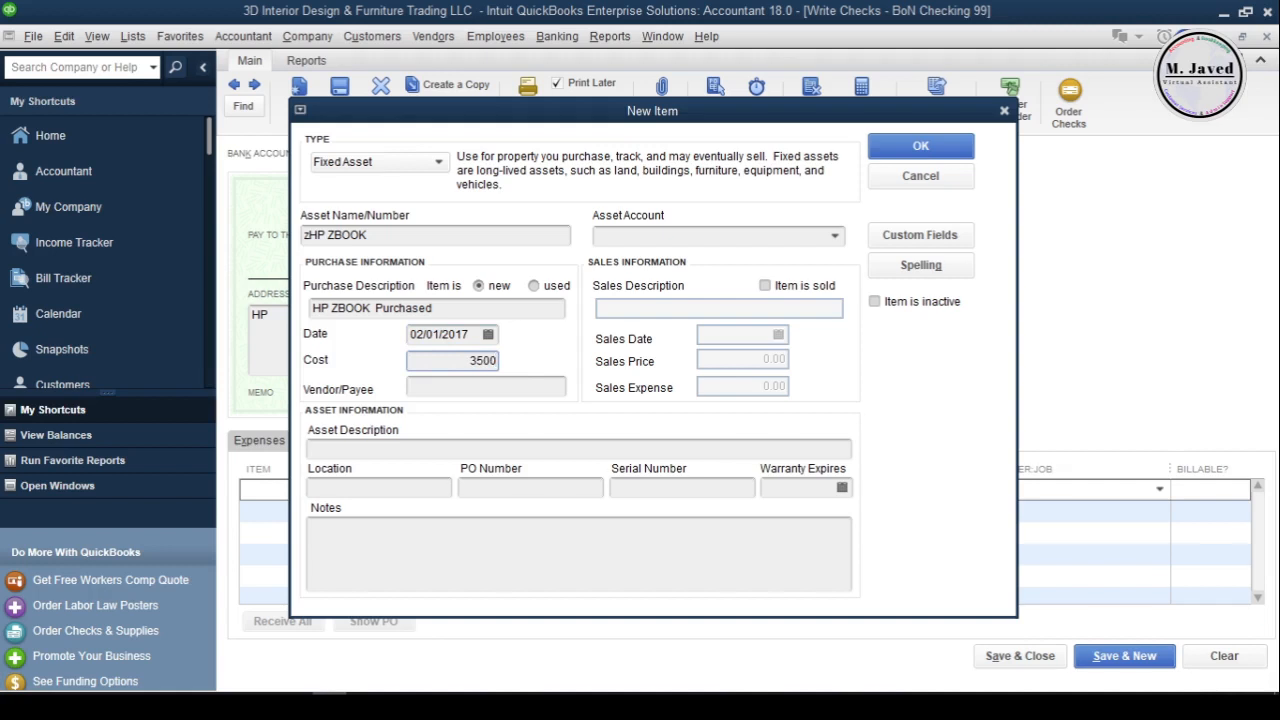
click(486, 387)
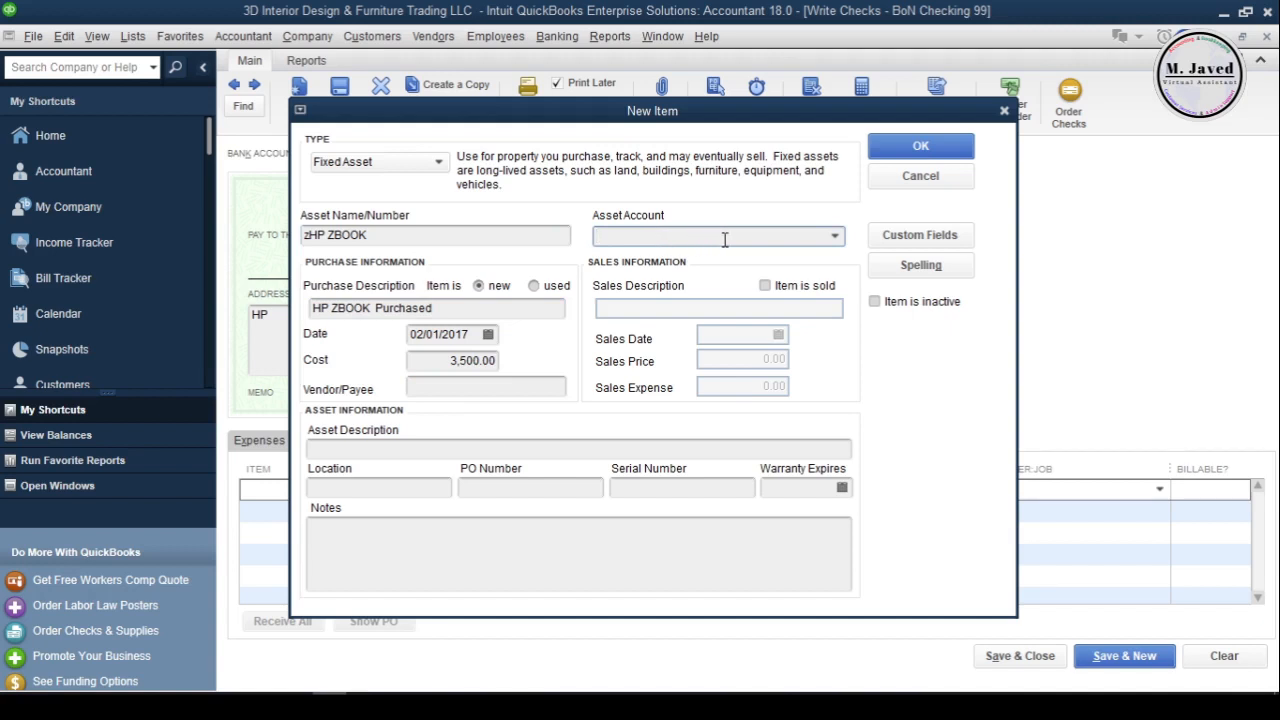
Step: Create a new HP ZBOOK fixed asset account for the item and start another account
click(833, 235)
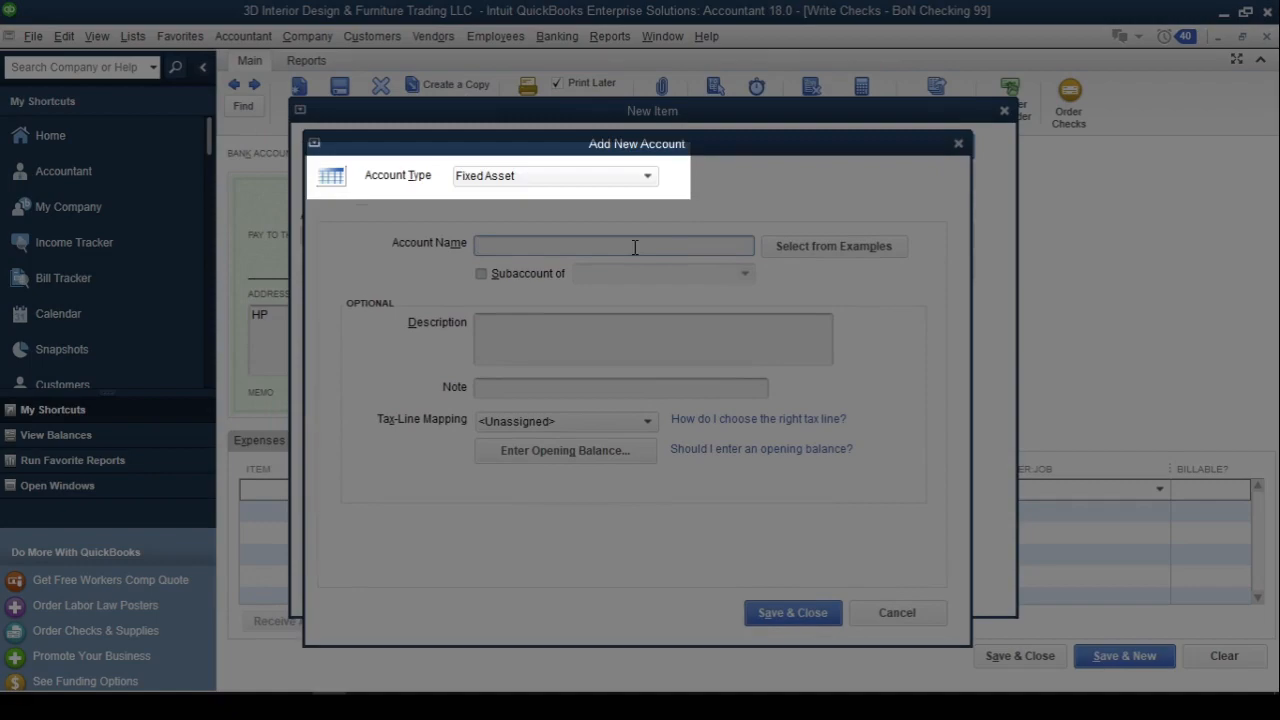
text(HP ZBOOK)
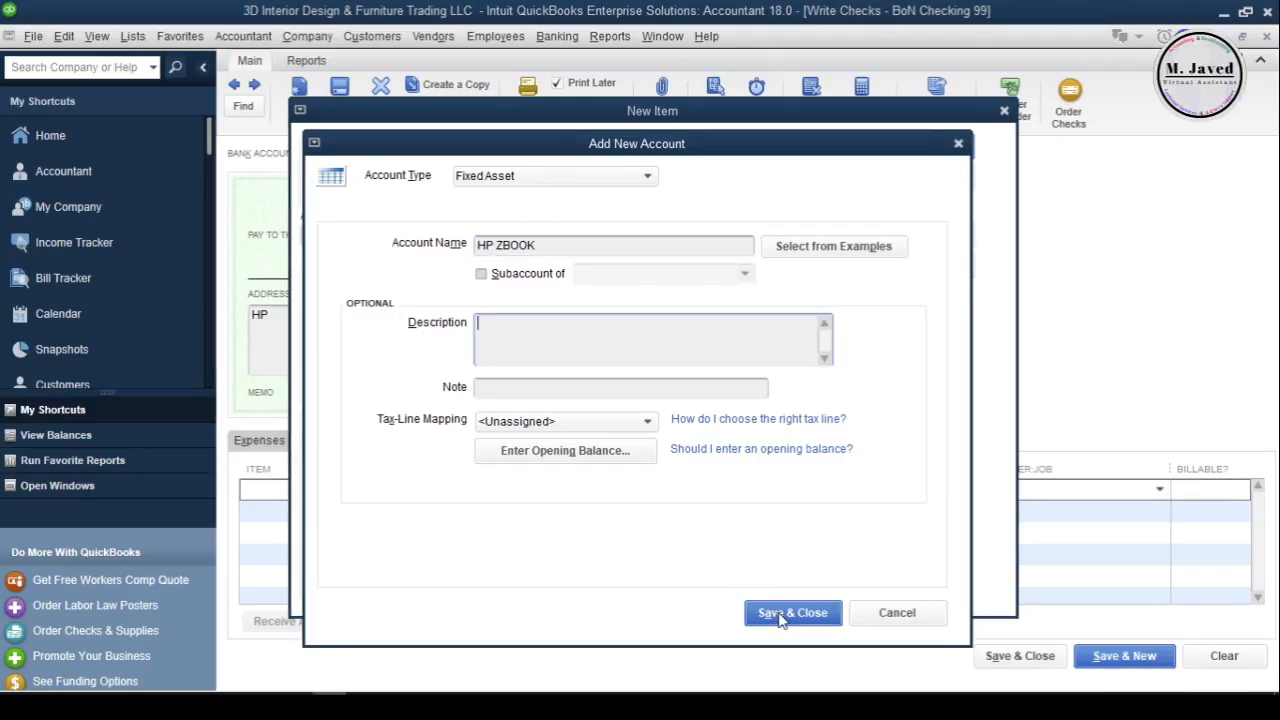
click(792, 612)
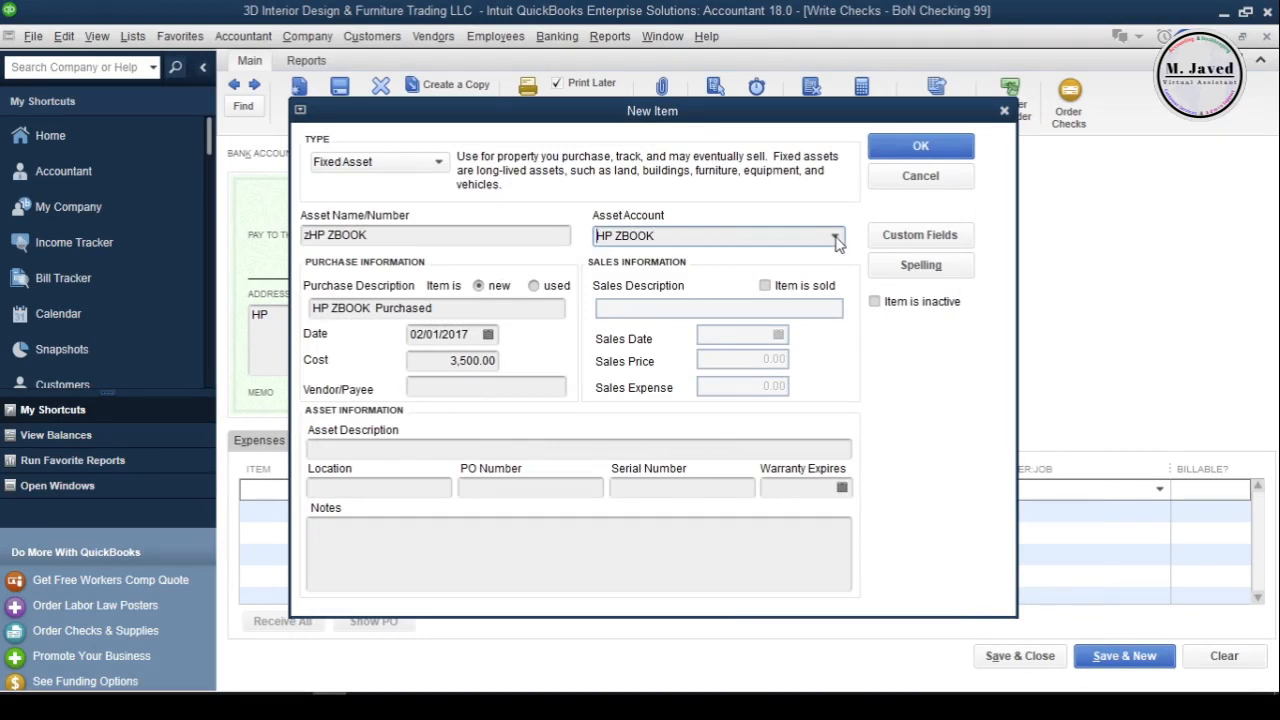
click(833, 235)
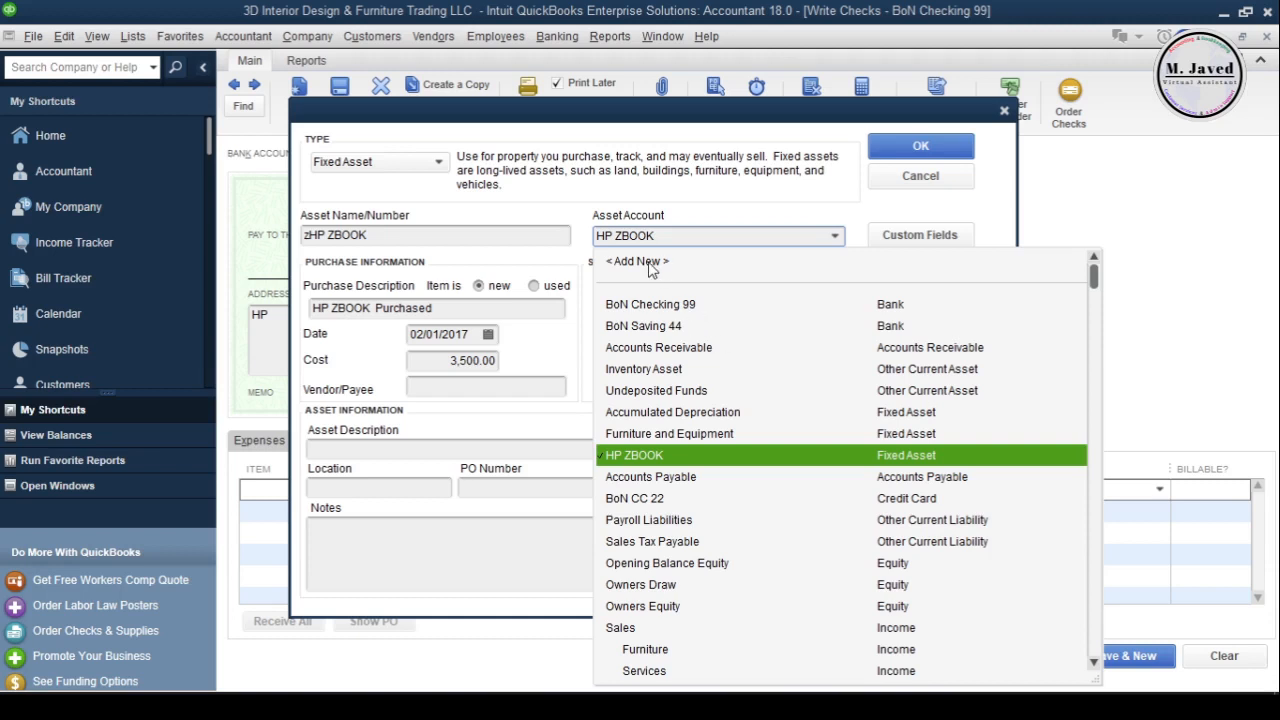
click(636, 261)
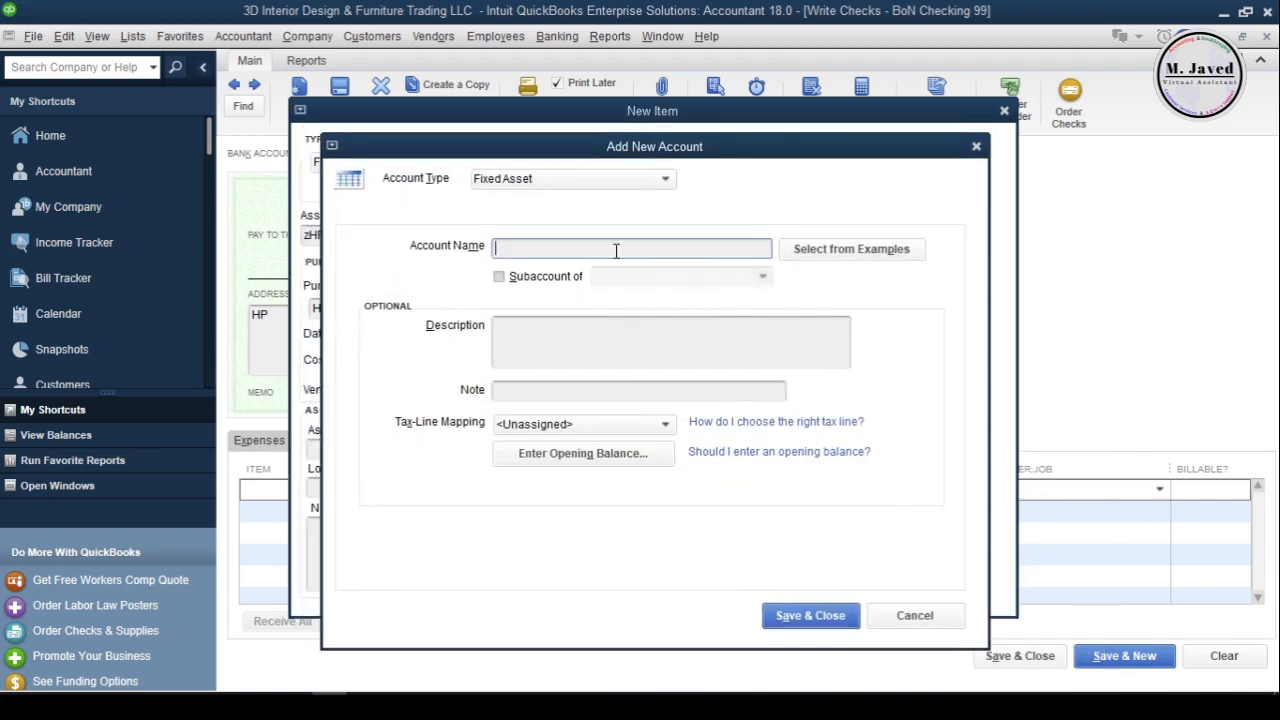
Step: Save a new account named Cost Price as a subaccount of HP ZBOOK
text(Cost Price)
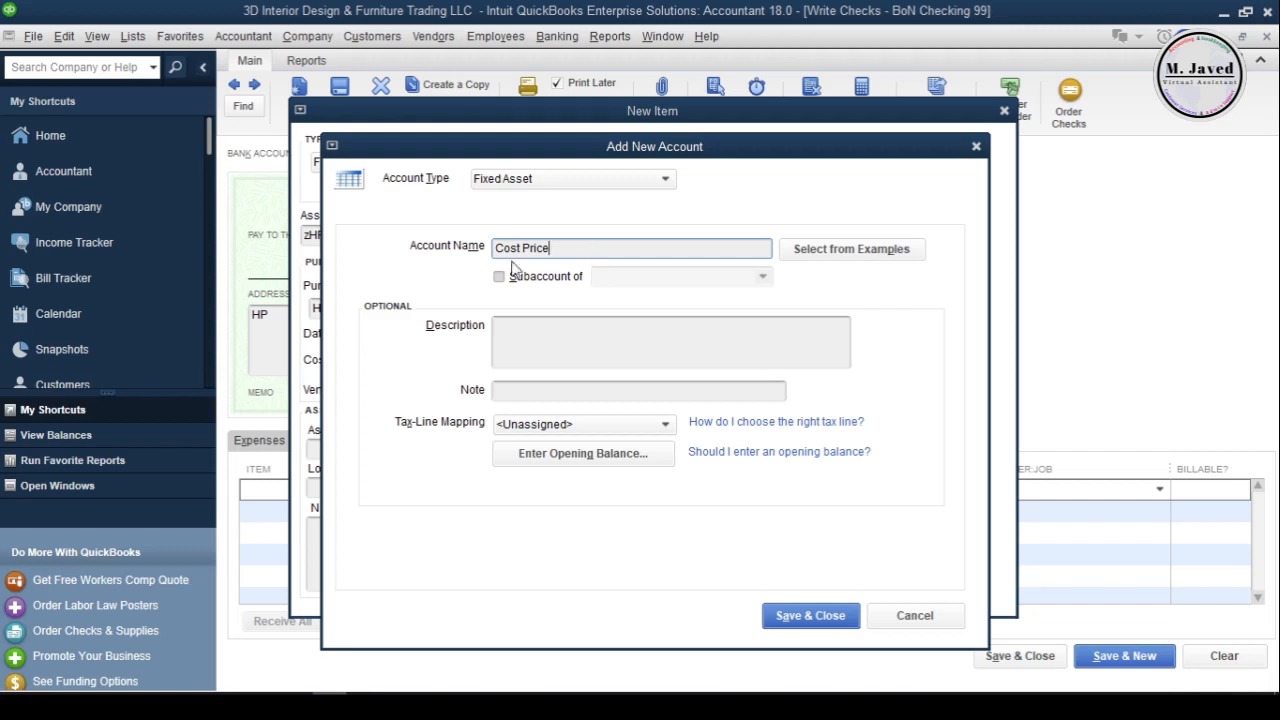
click(499, 276)
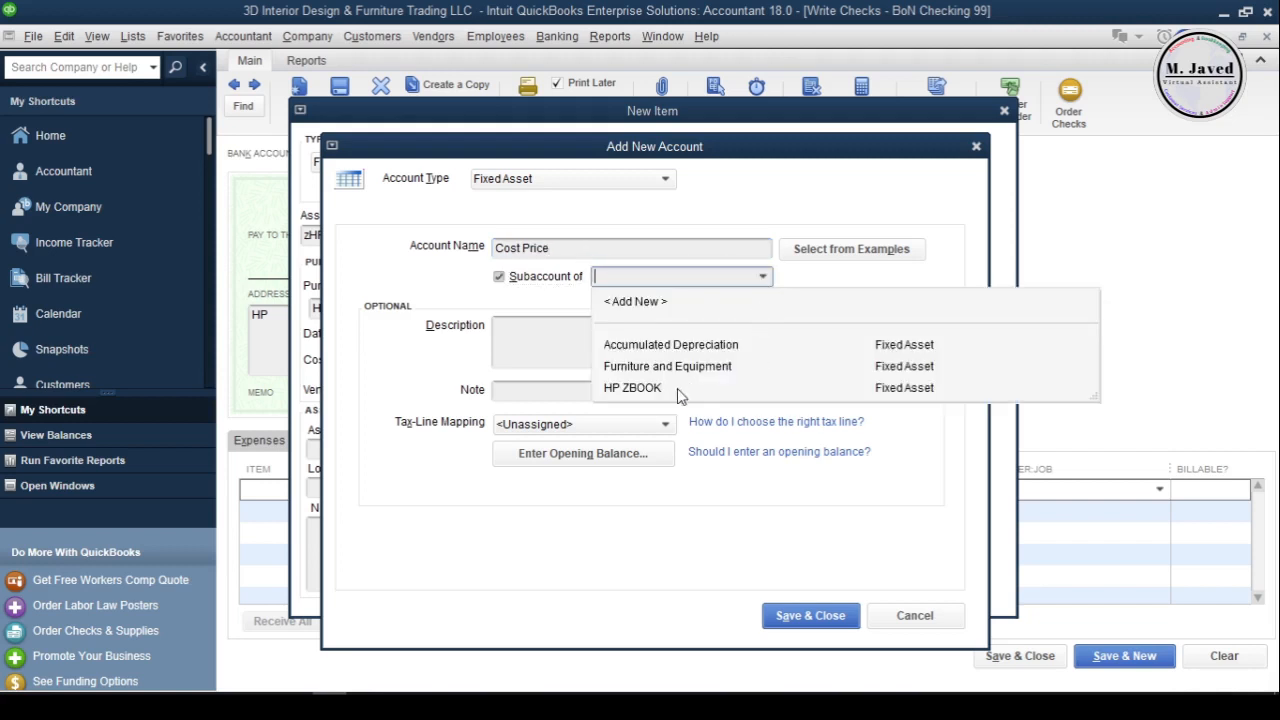
click(632, 388)
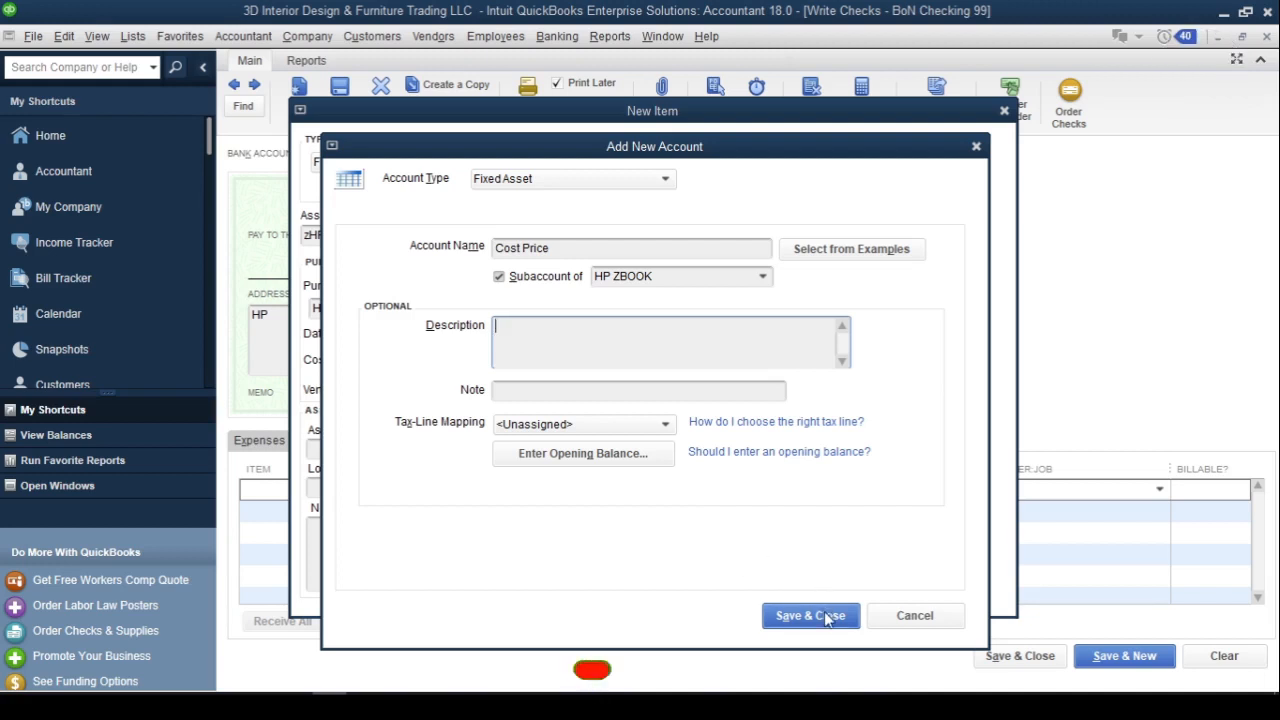
click(810, 615)
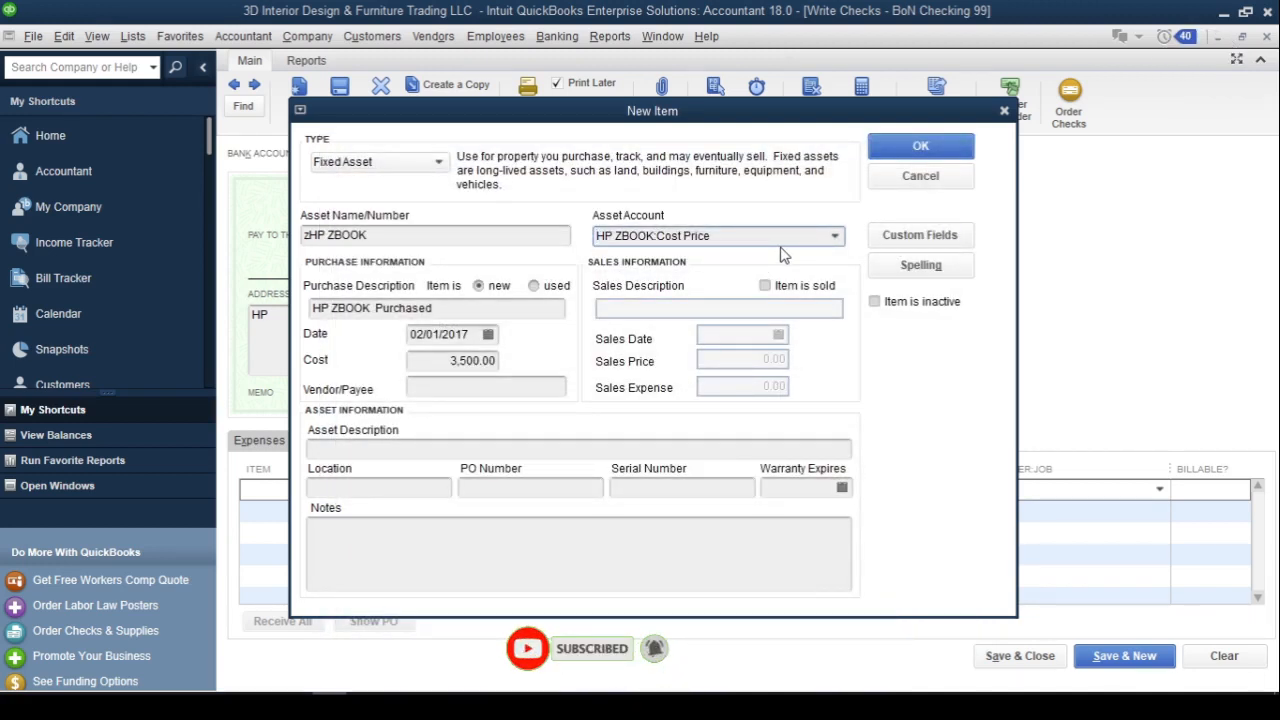
Step: Open the Asset Account dropdown to view Cost Price nested under HP ZBOOK
click(833, 235)
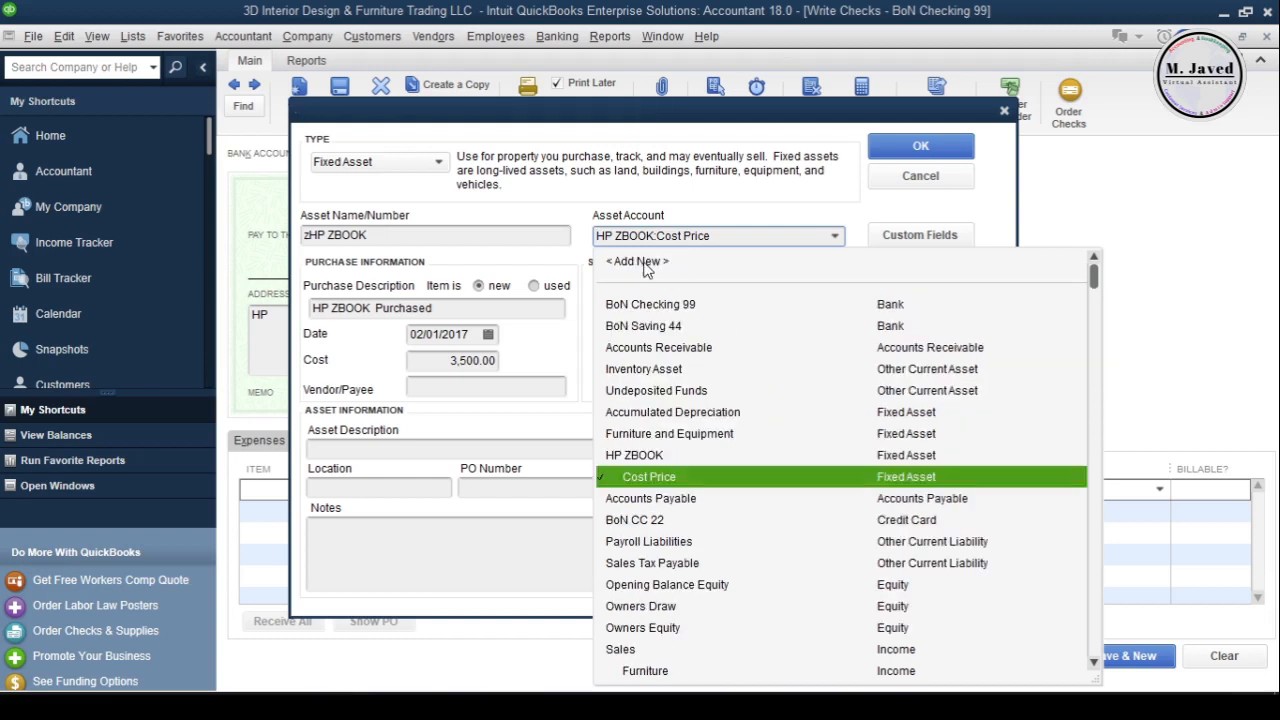
Step: Add an Accu Dep account as a subaccount of HP ZBOOK and save it
click(637, 261)
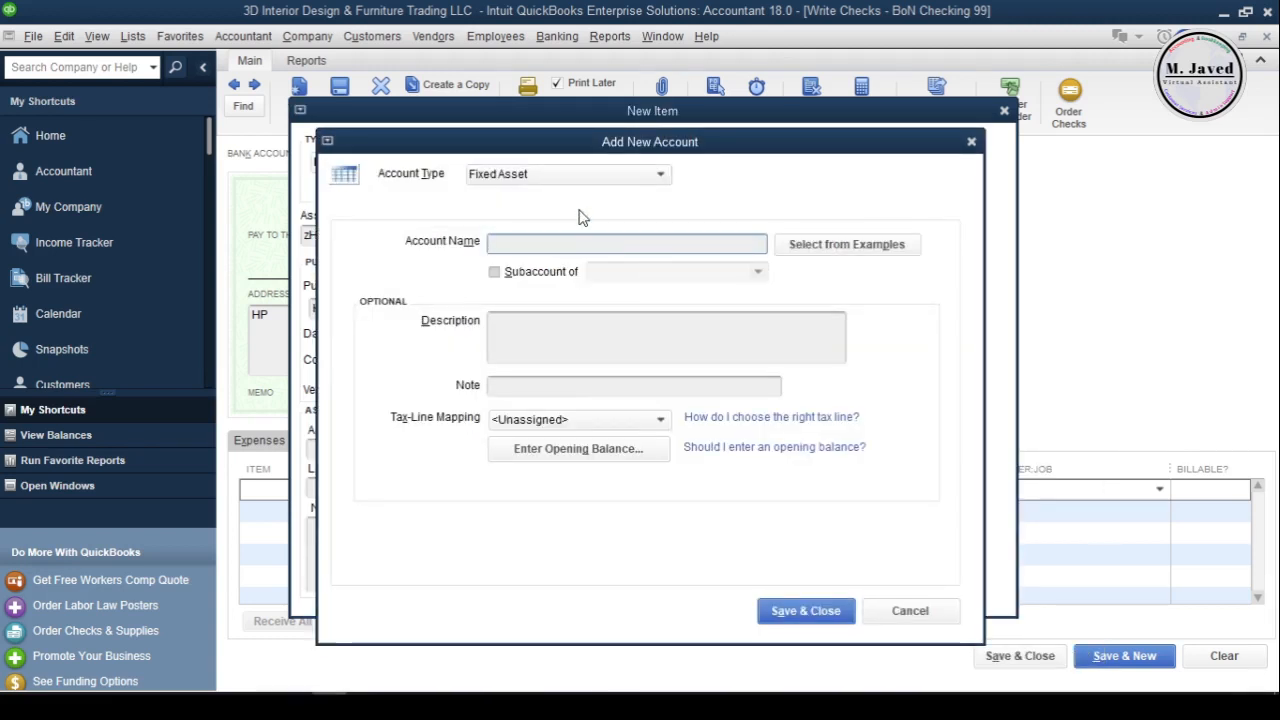
text(A)
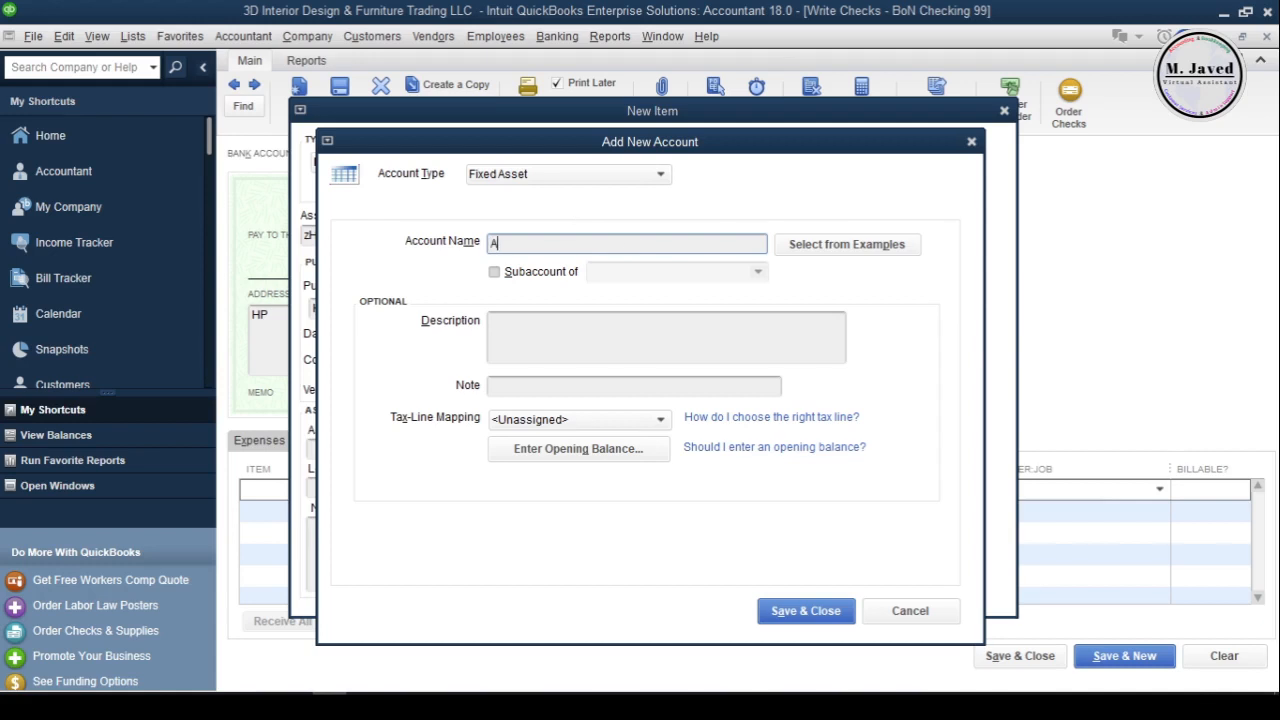
text(ccu Dep)
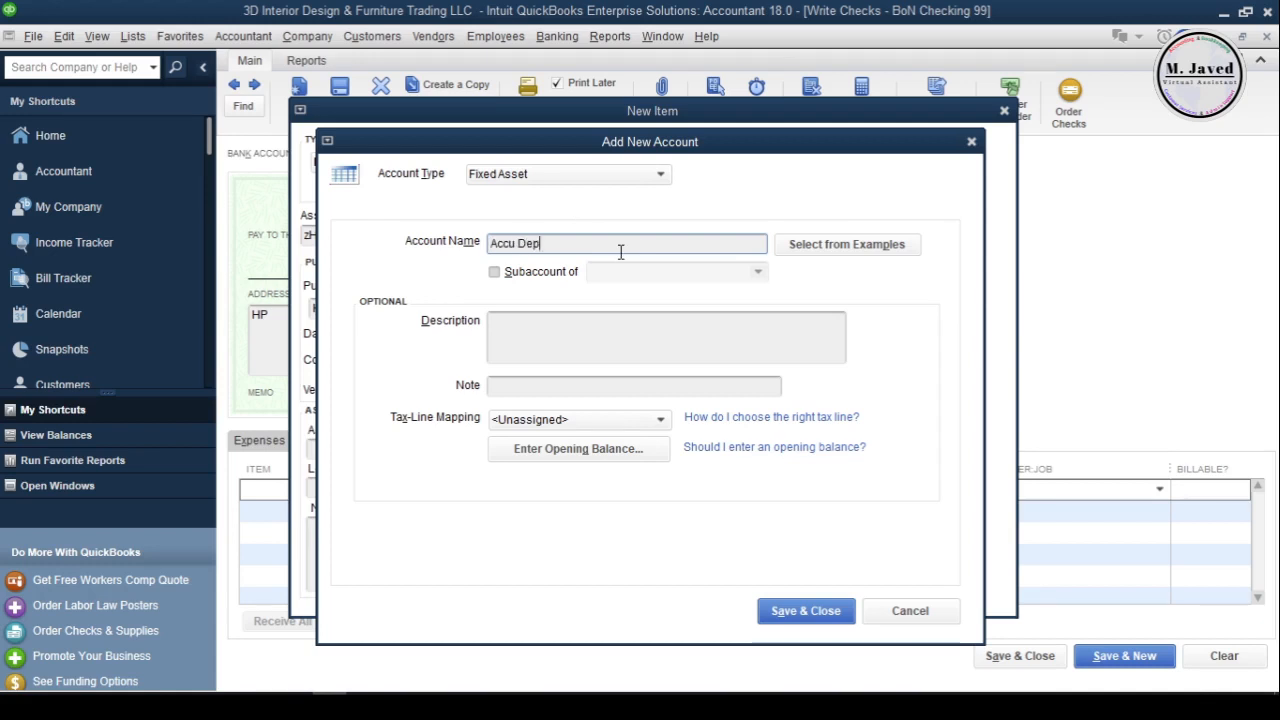
click(493, 272)
text(HP ZBOOK)
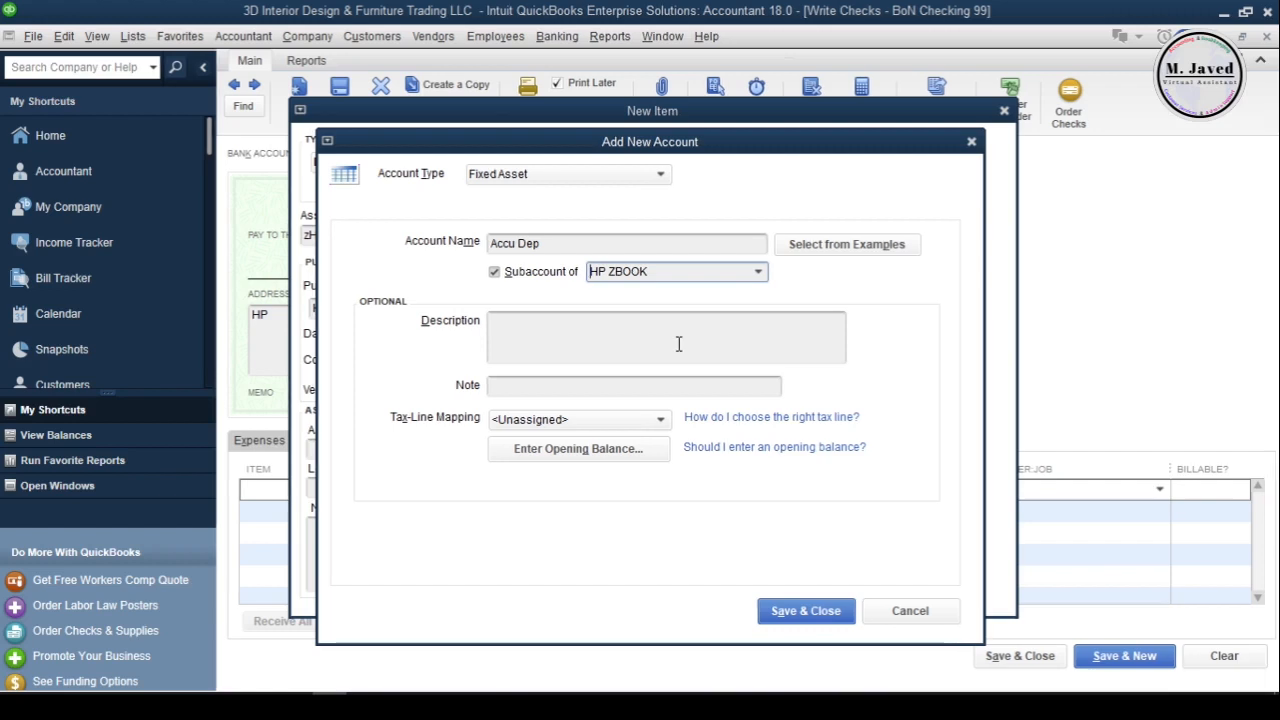
mouse_move(738, 544)
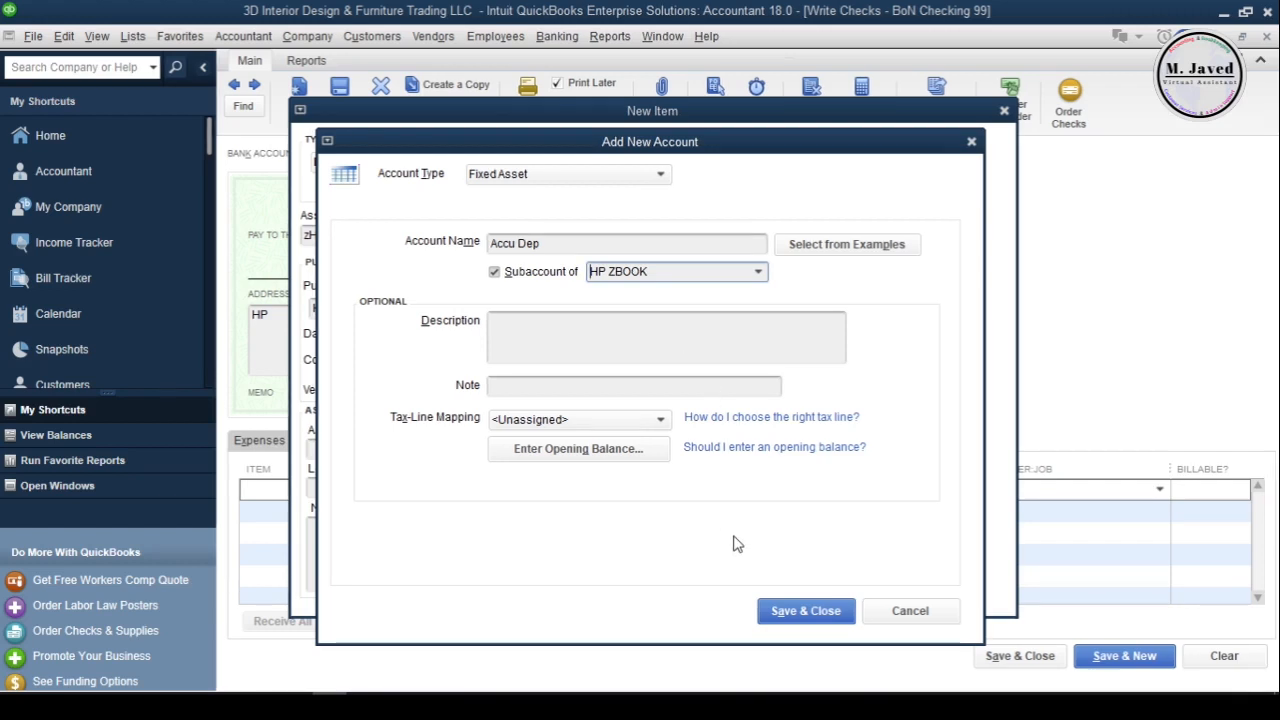
click(805, 610)
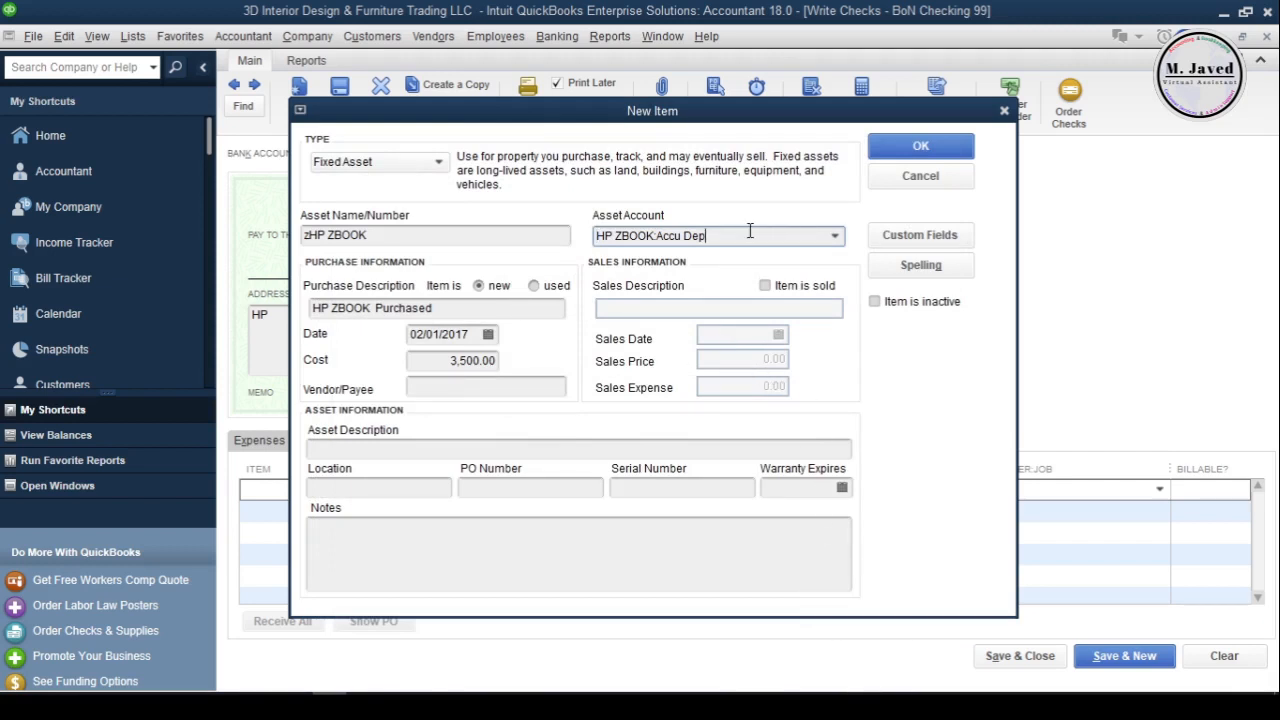
Step: Use Cost Price as asset account, enter location Las Vagas and serial 123-234-1, then submit
click(833, 235)
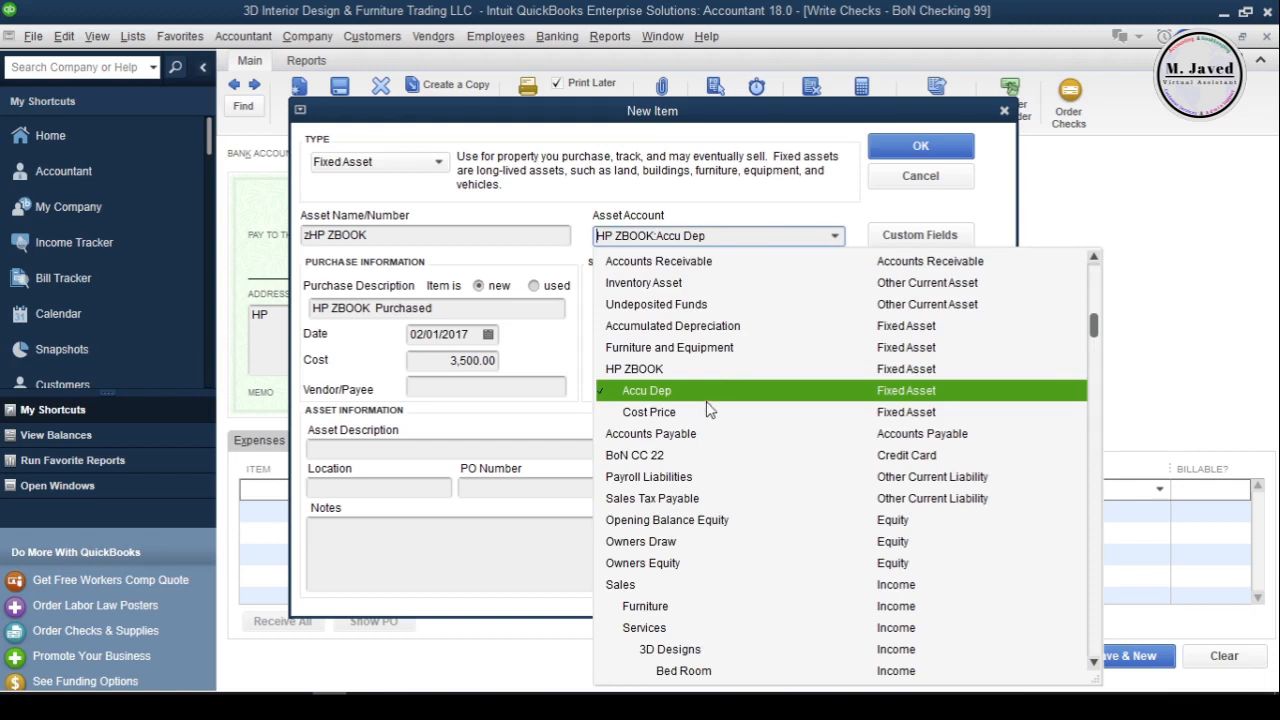
click(650, 412)
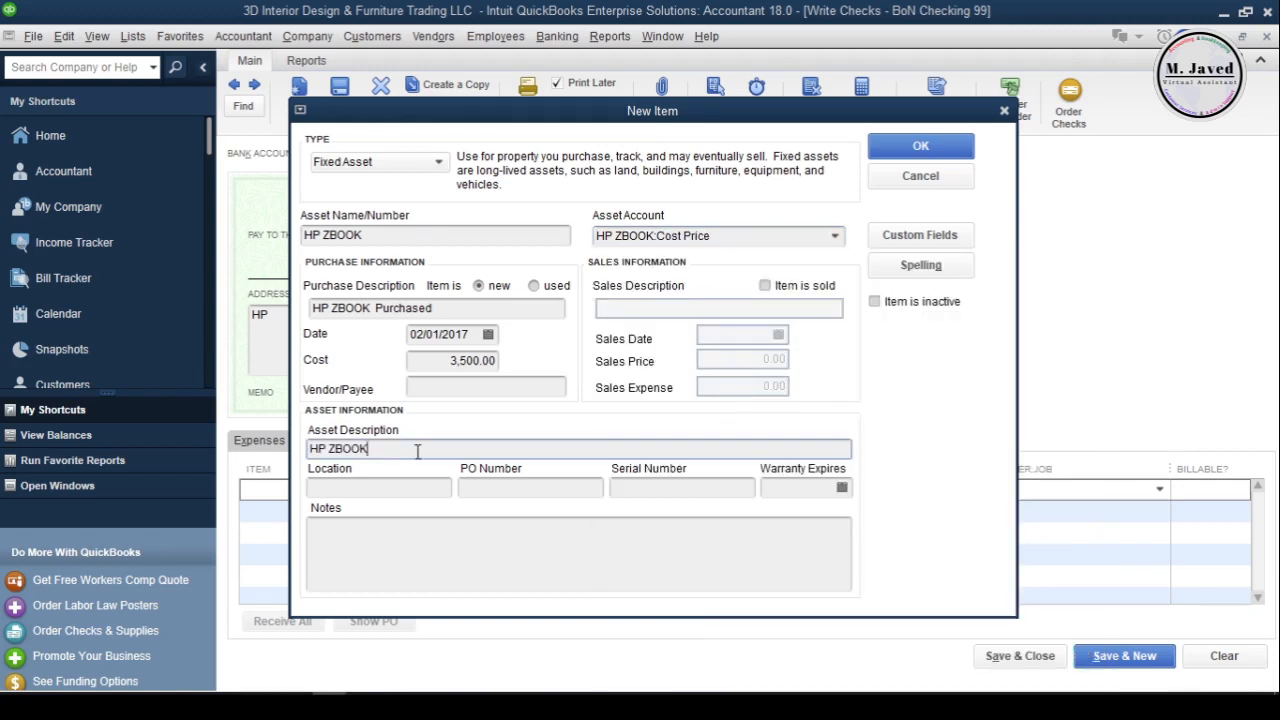
text(Las Vagas)
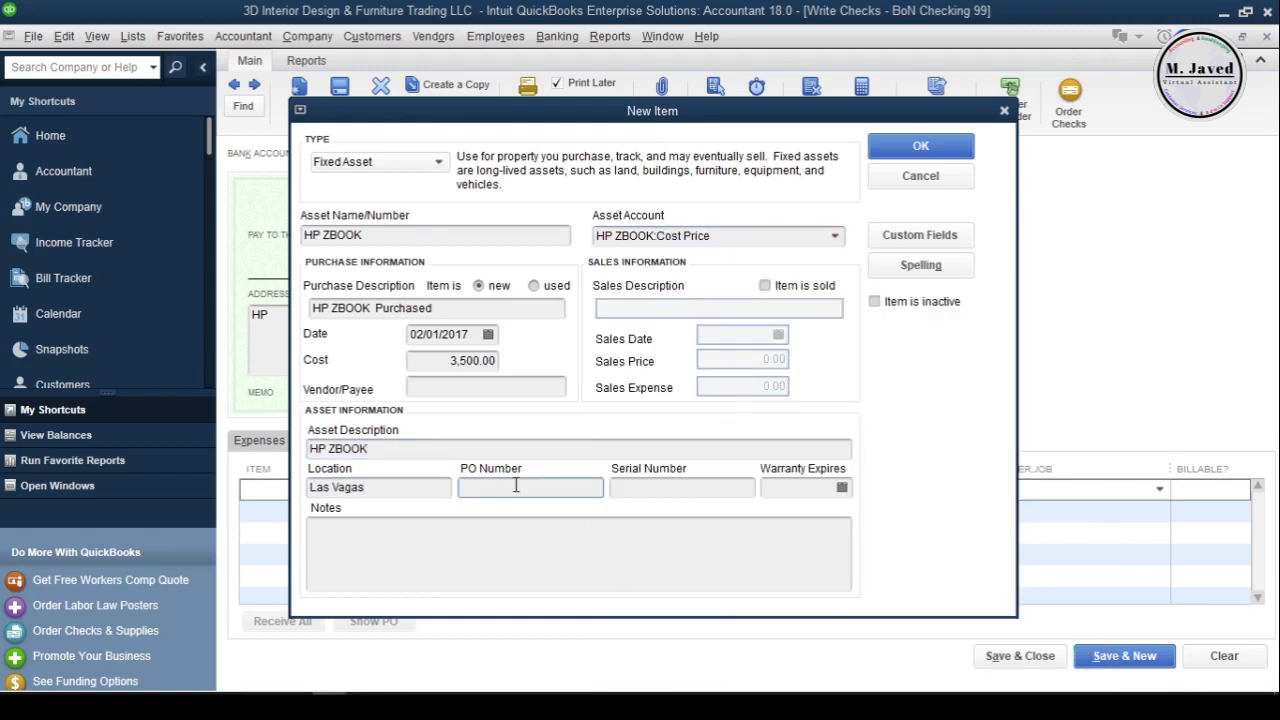
text(123-234-1)
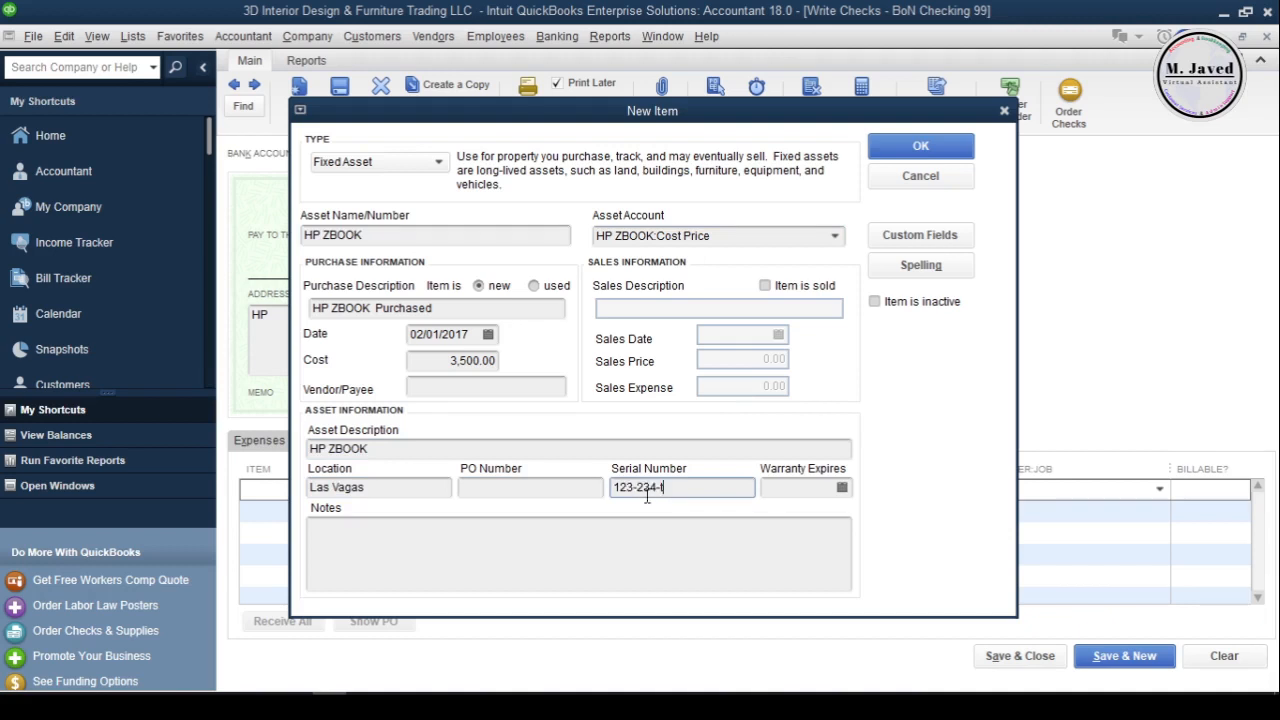
click(920, 264)
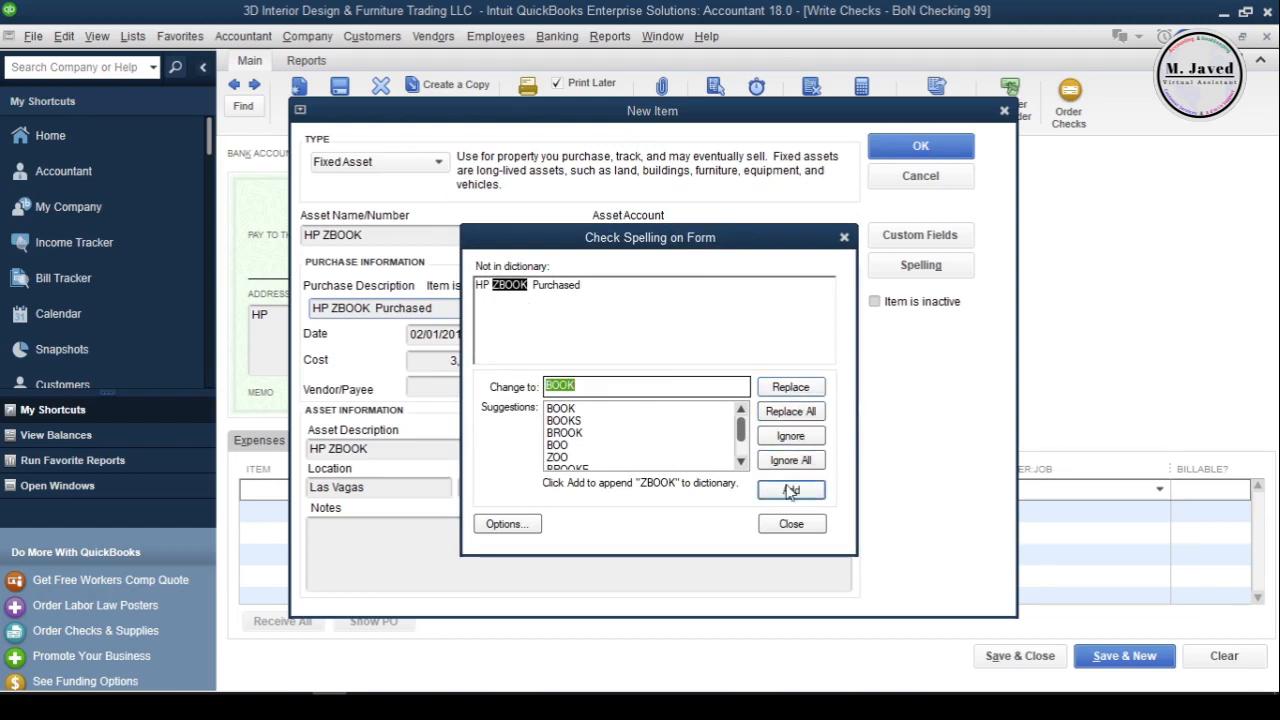
Step: Add ZBOOK to the spelling dictionary and return to the check with the HP ZBOOK line
click(790, 490)
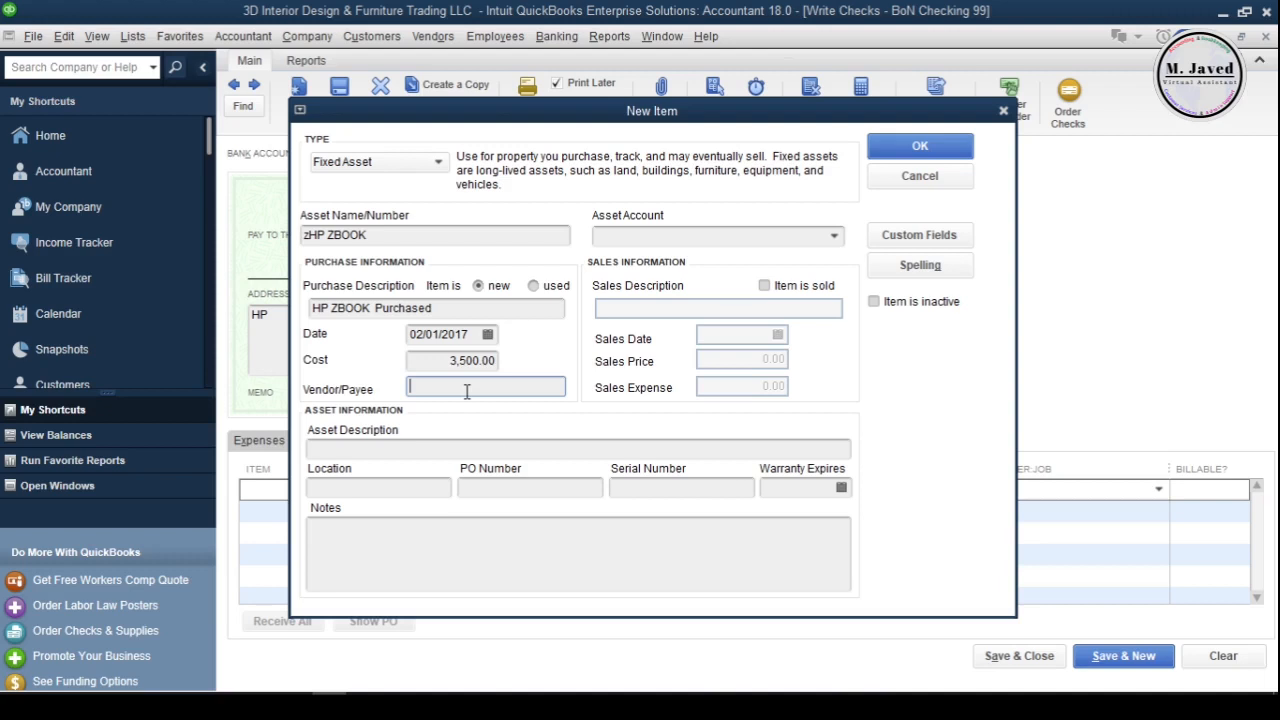
click(918, 145)
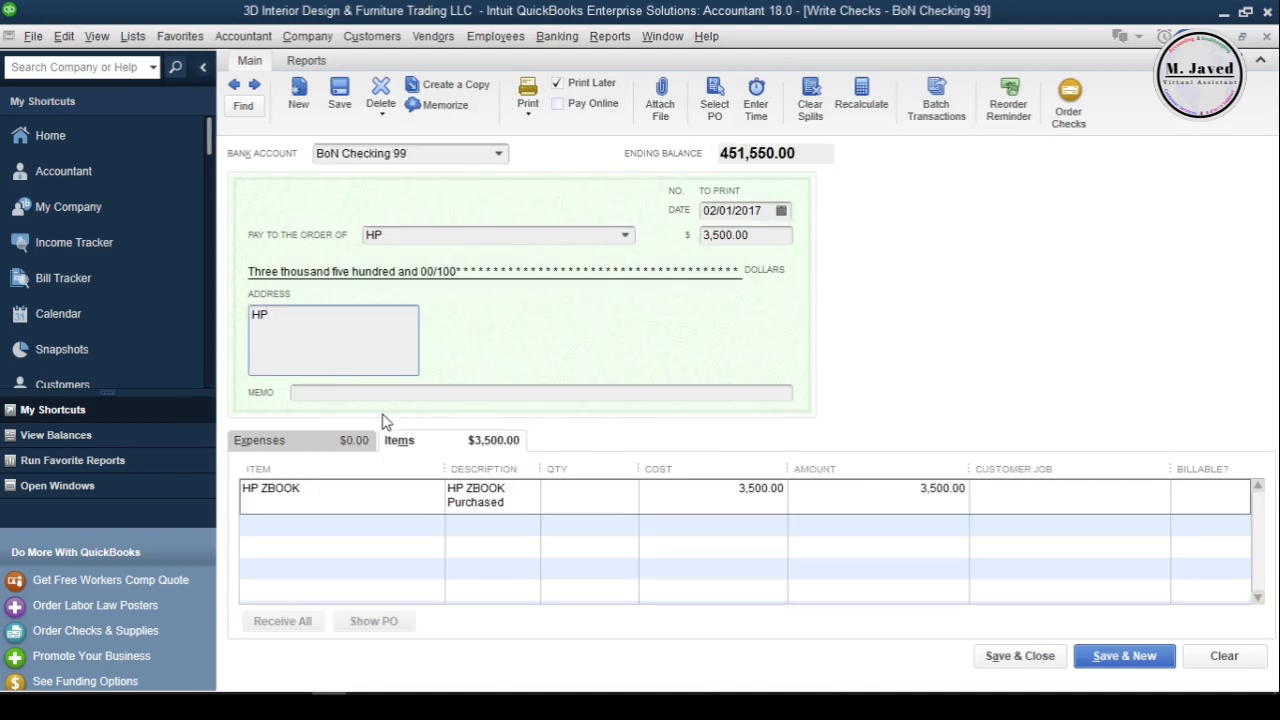
Step: Give the HP check the memo 'Laptop Purchased' and save it
click(259, 440)
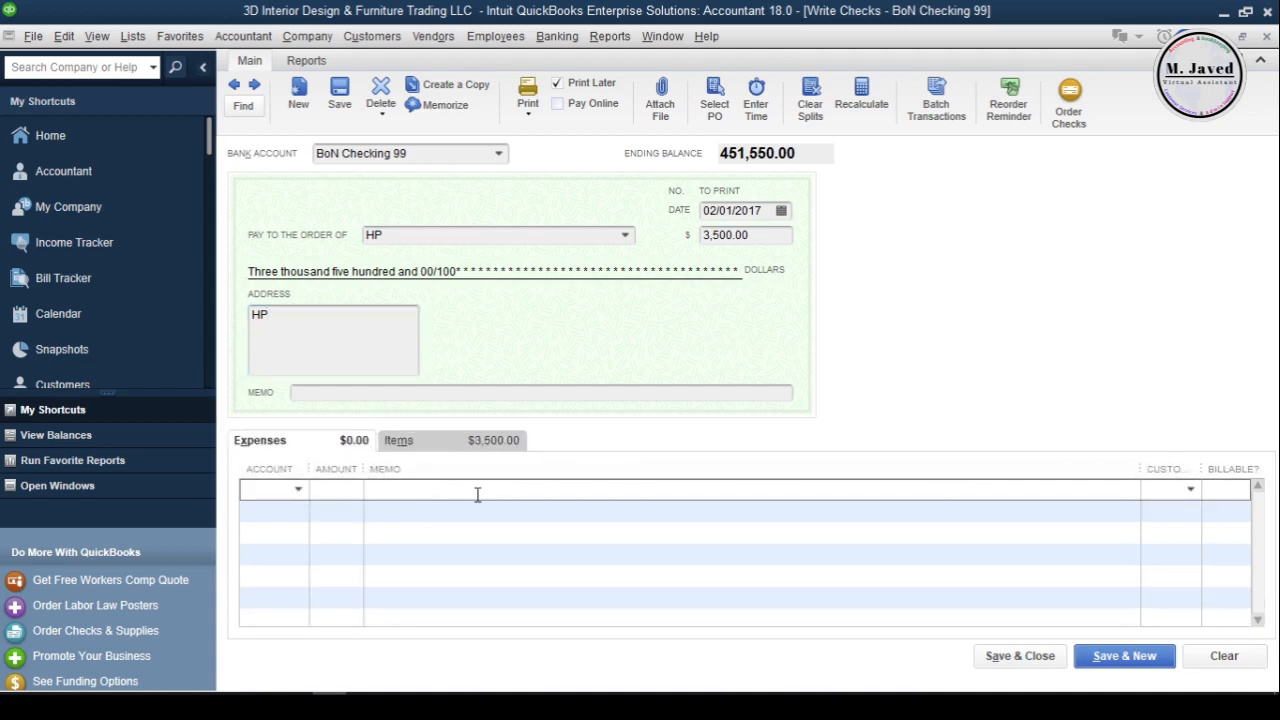
click(399, 440)
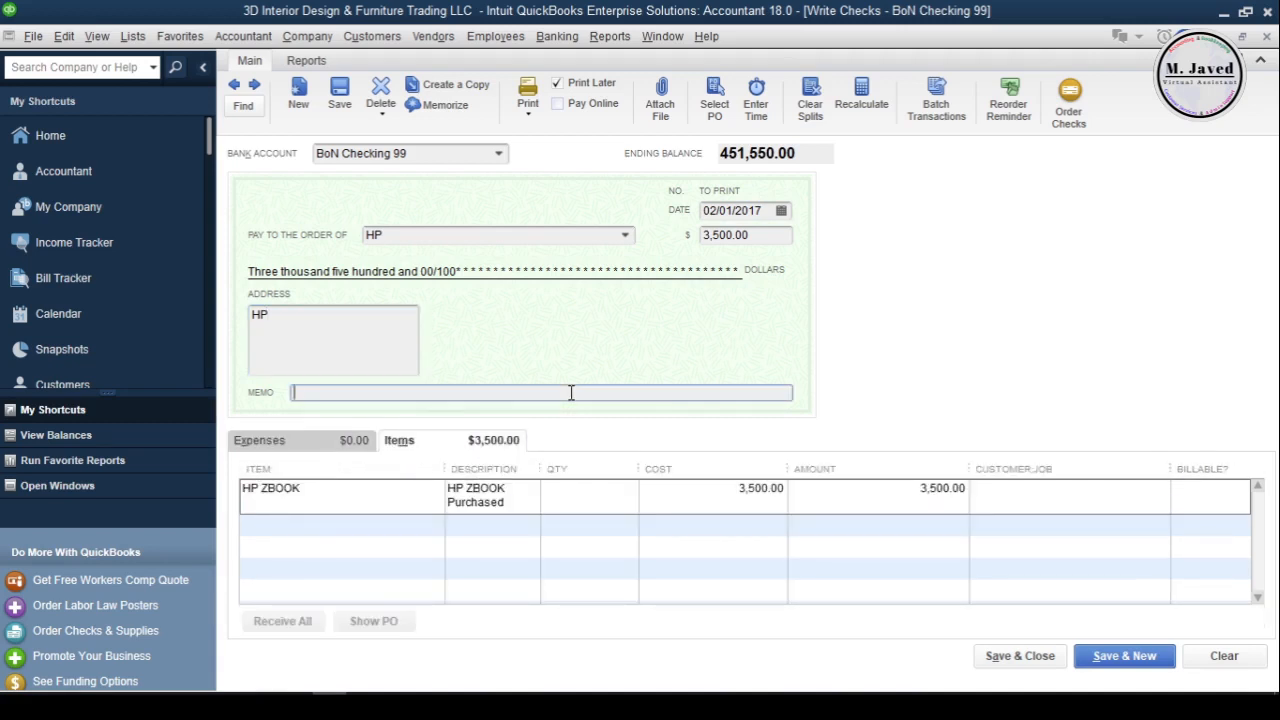
text(Laptop Purchased)
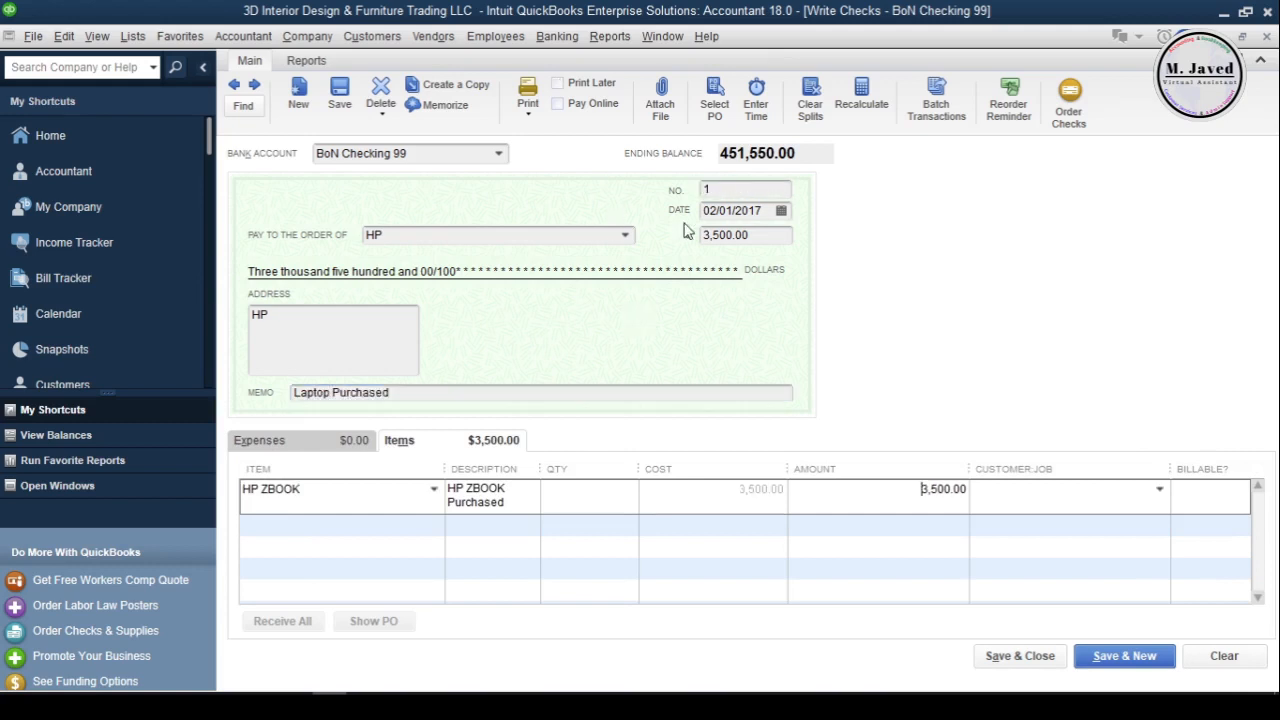
click(1124, 656)
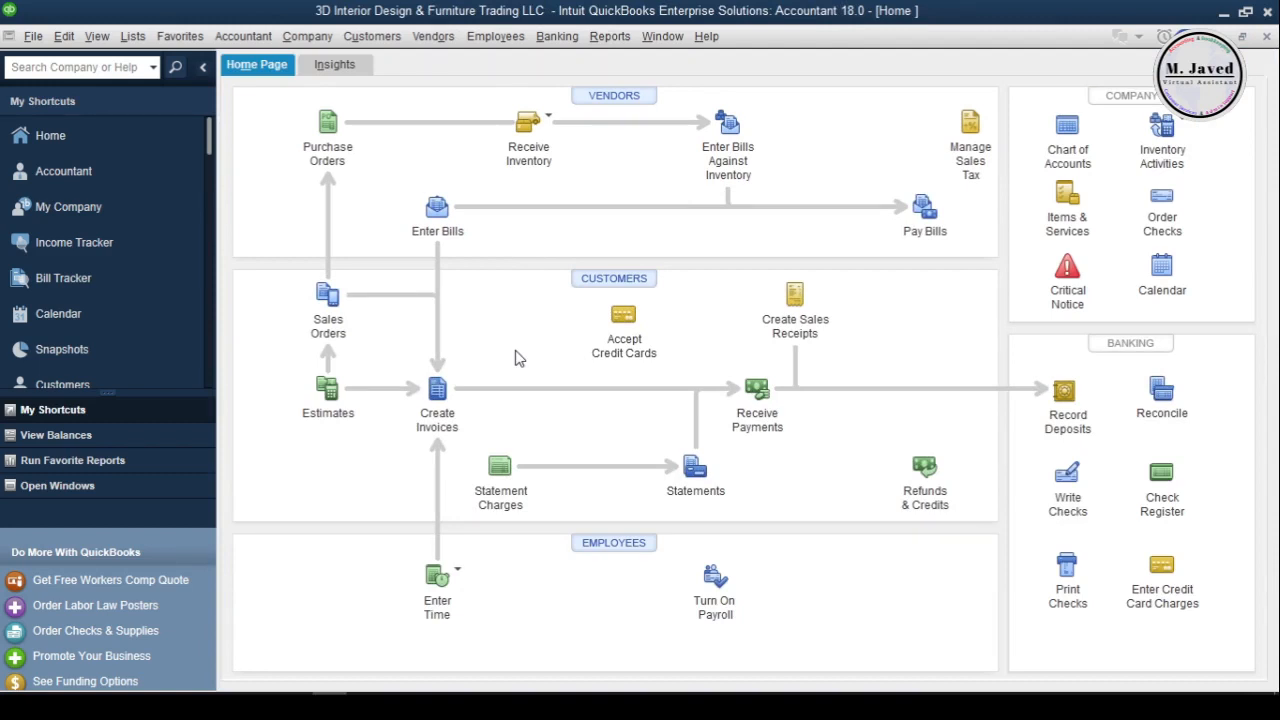
click(132, 36)
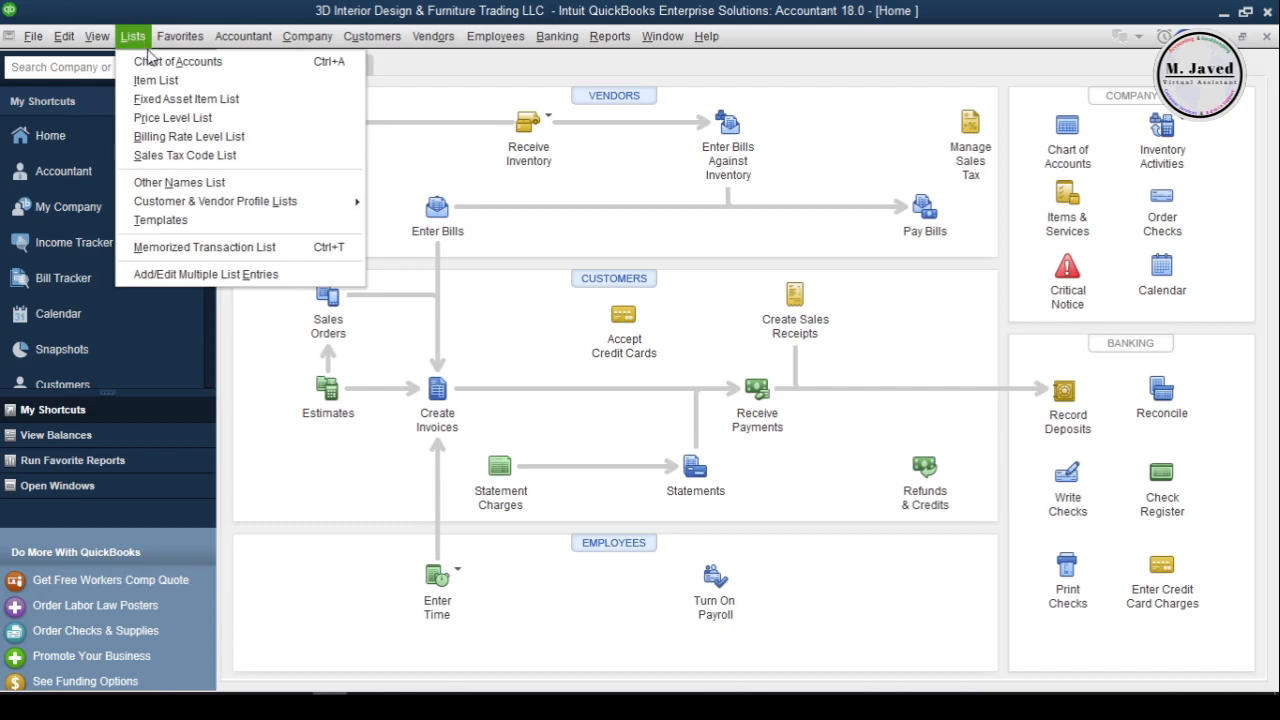
click(187, 99)
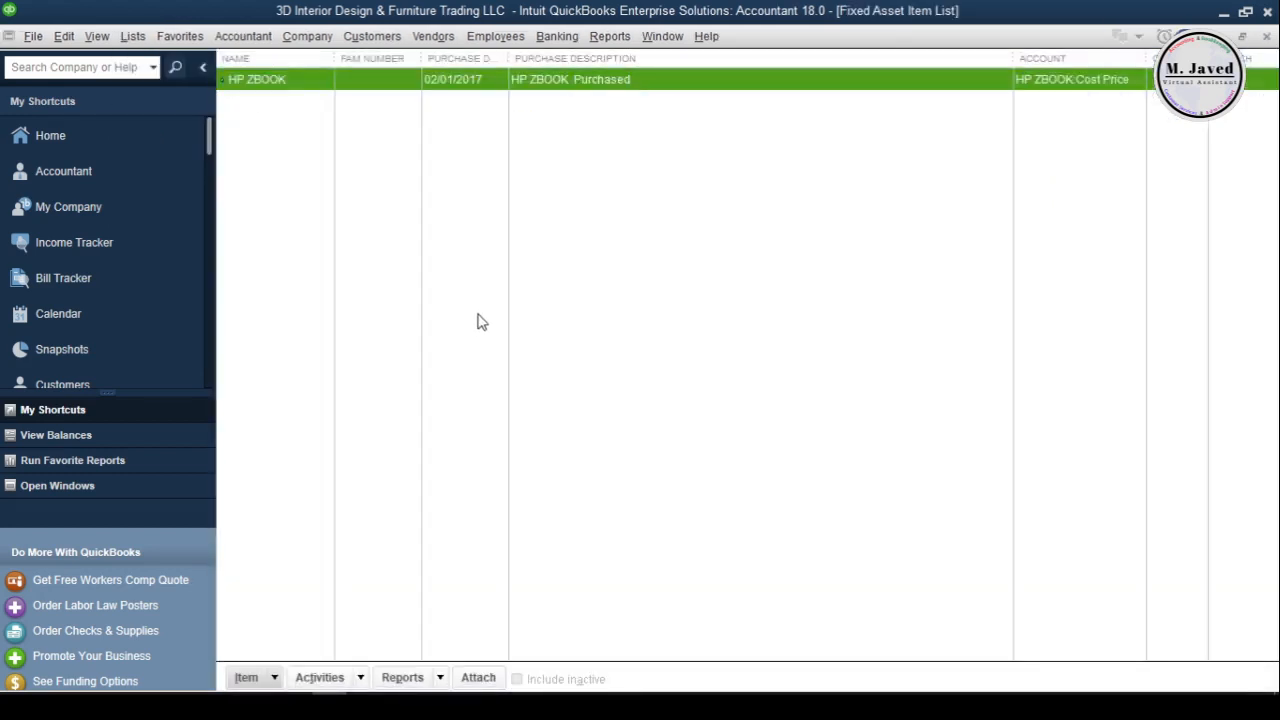
mouse_move(617, 163)
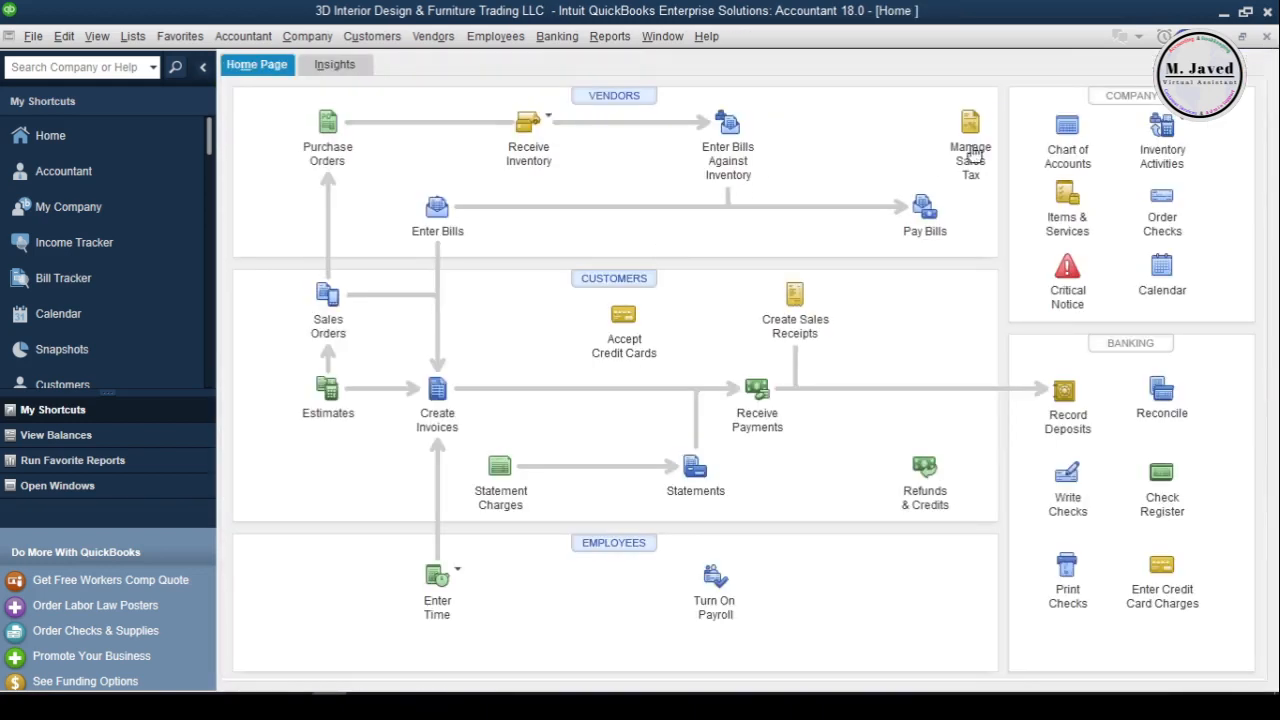
click(1067, 130)
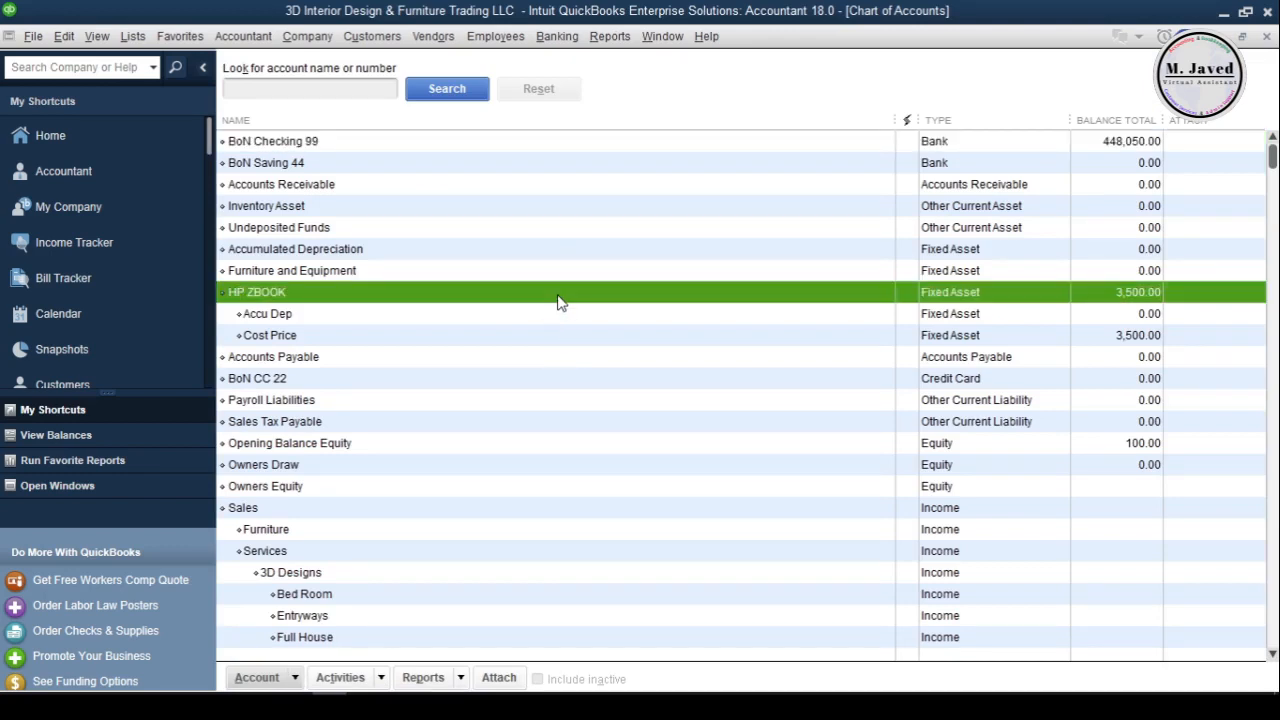
mouse_move(581, 308)
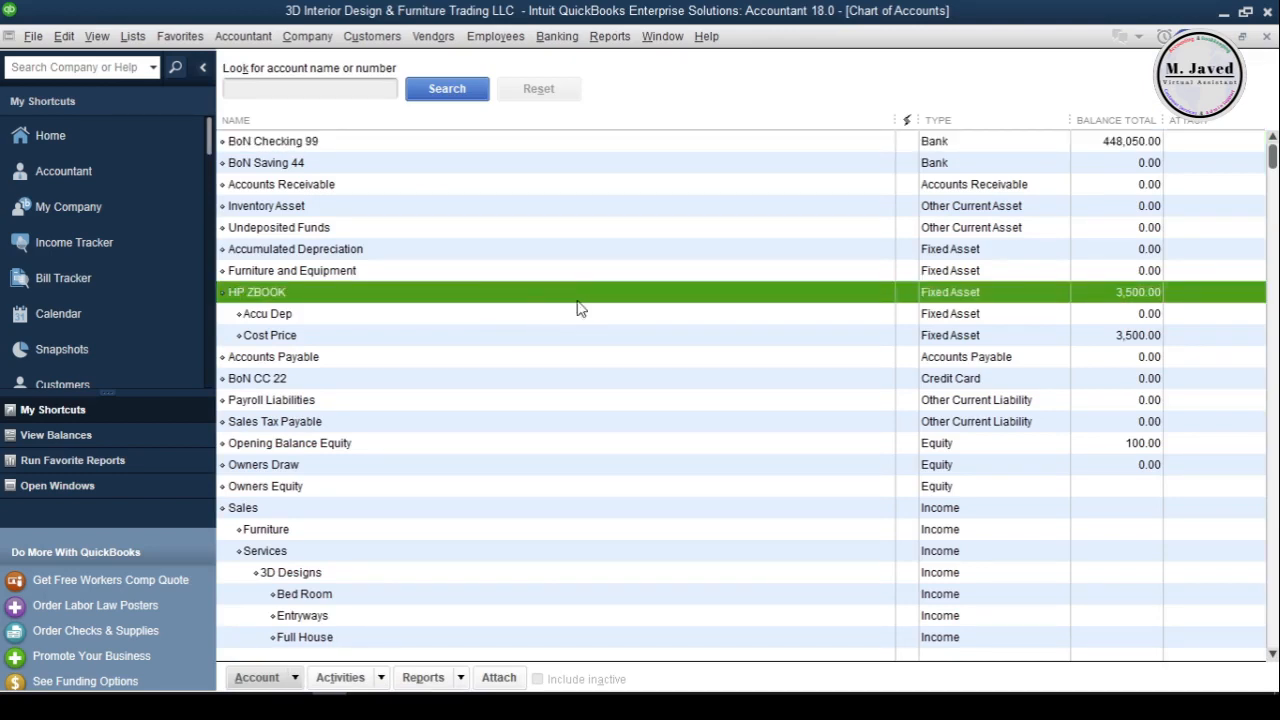
click(267, 313)
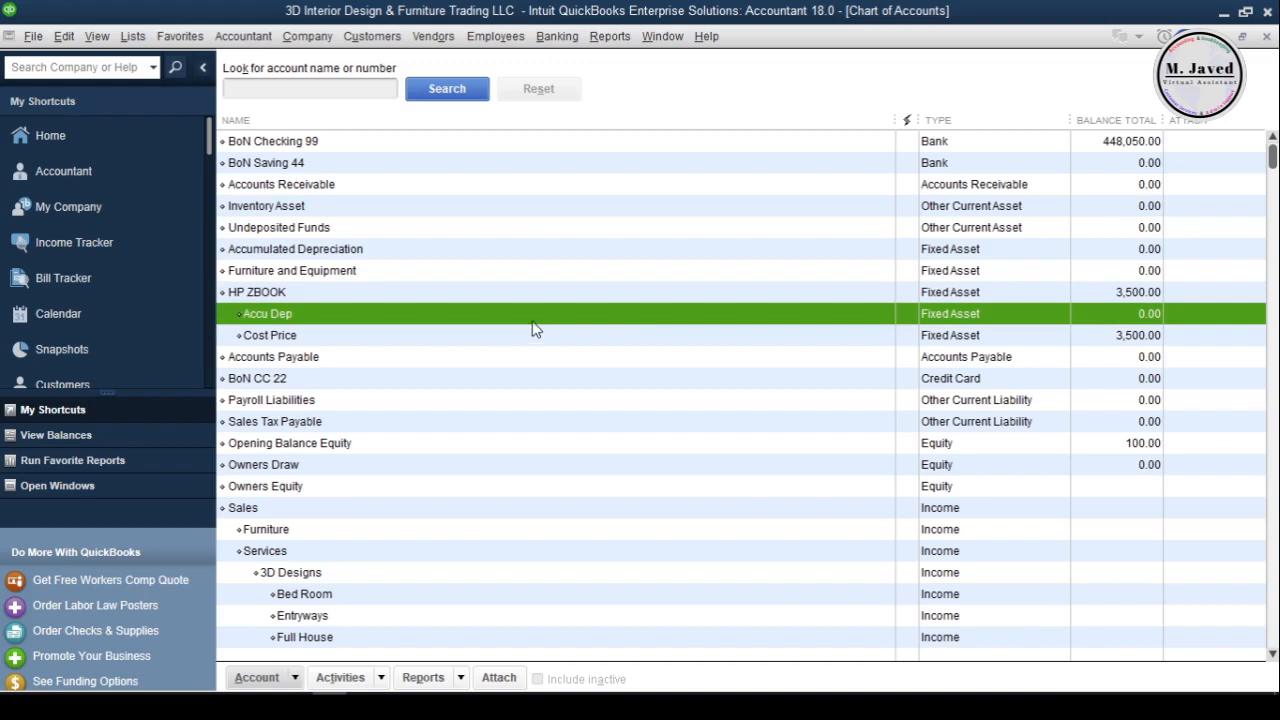
click(270, 335)
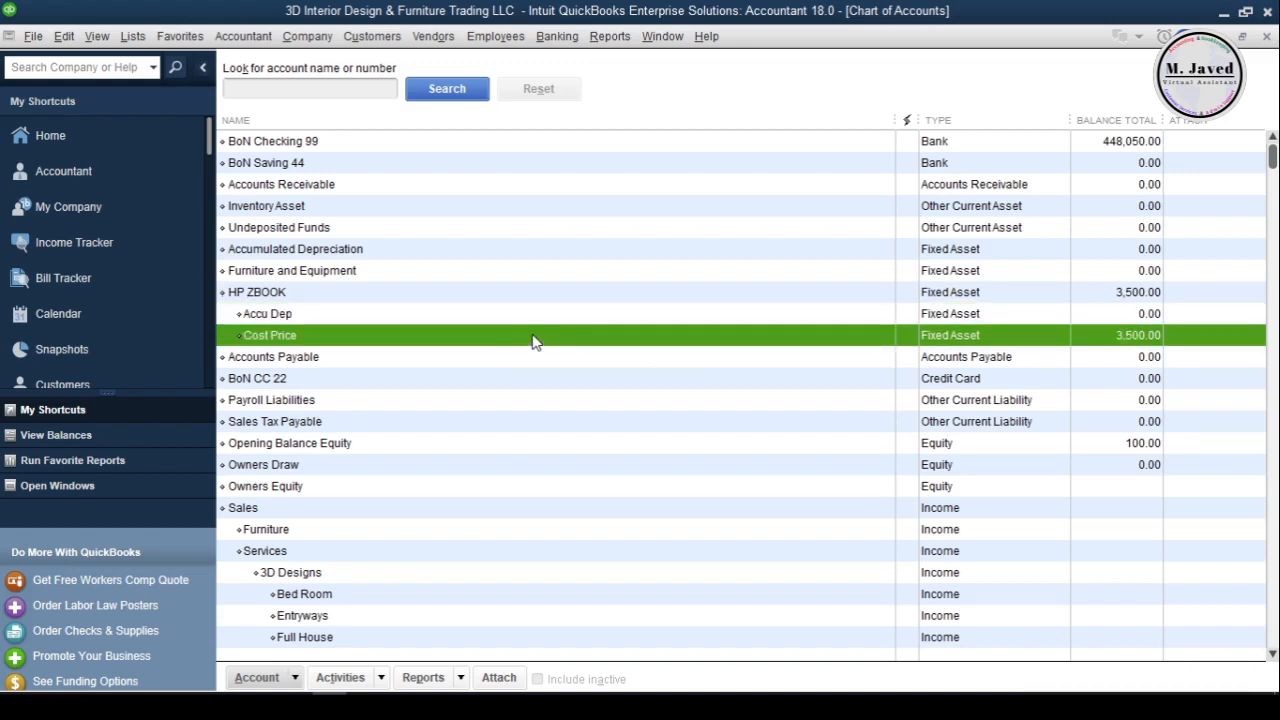
mouse_move(520, 300)
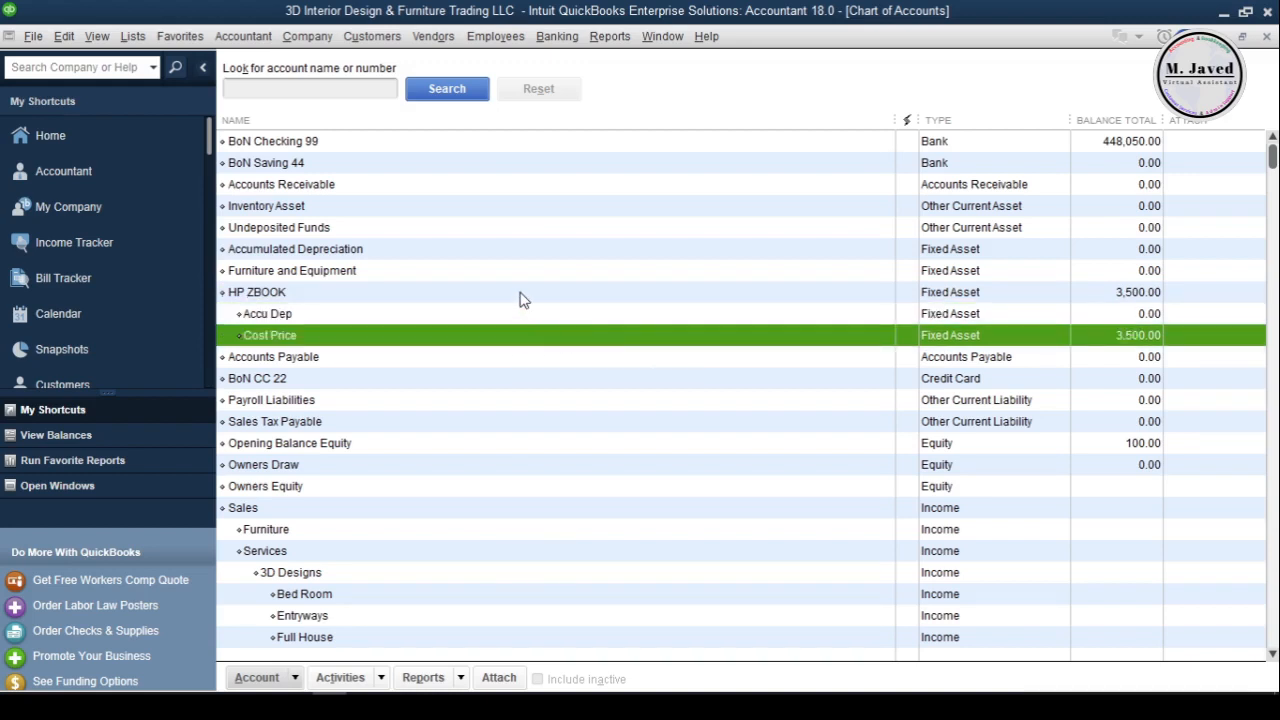
mouse_move(627, 342)
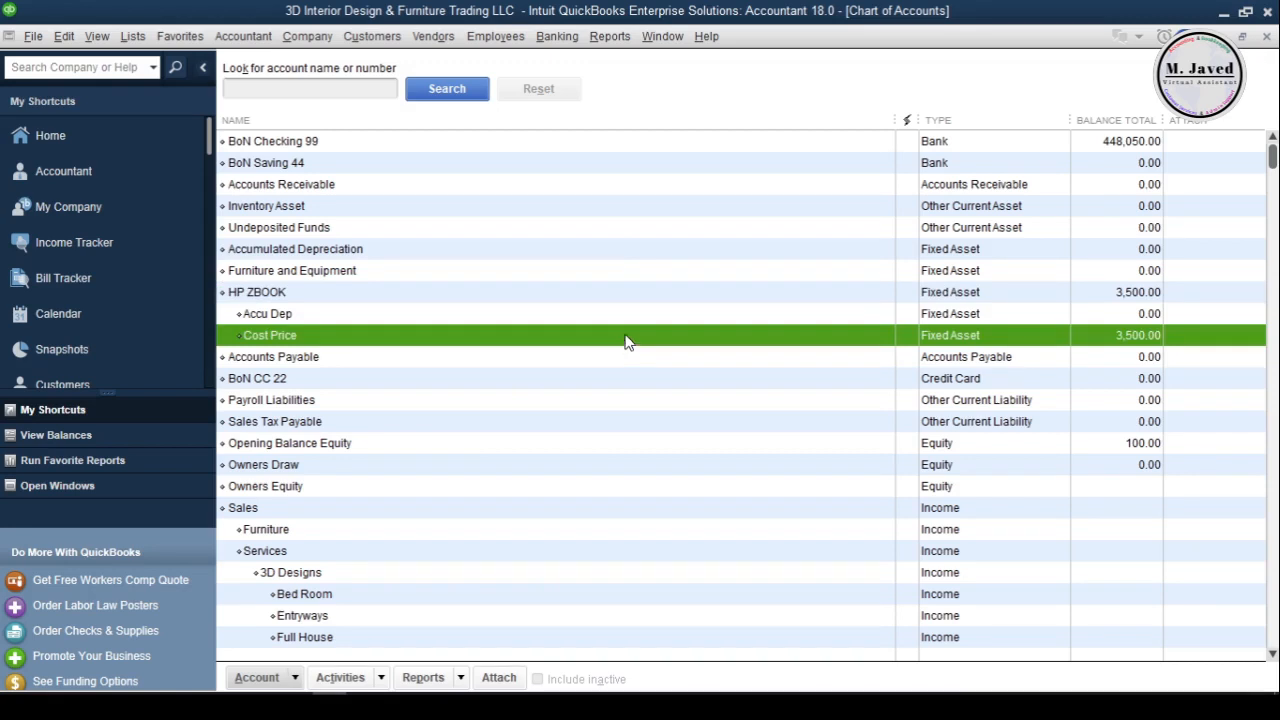
click(273, 141)
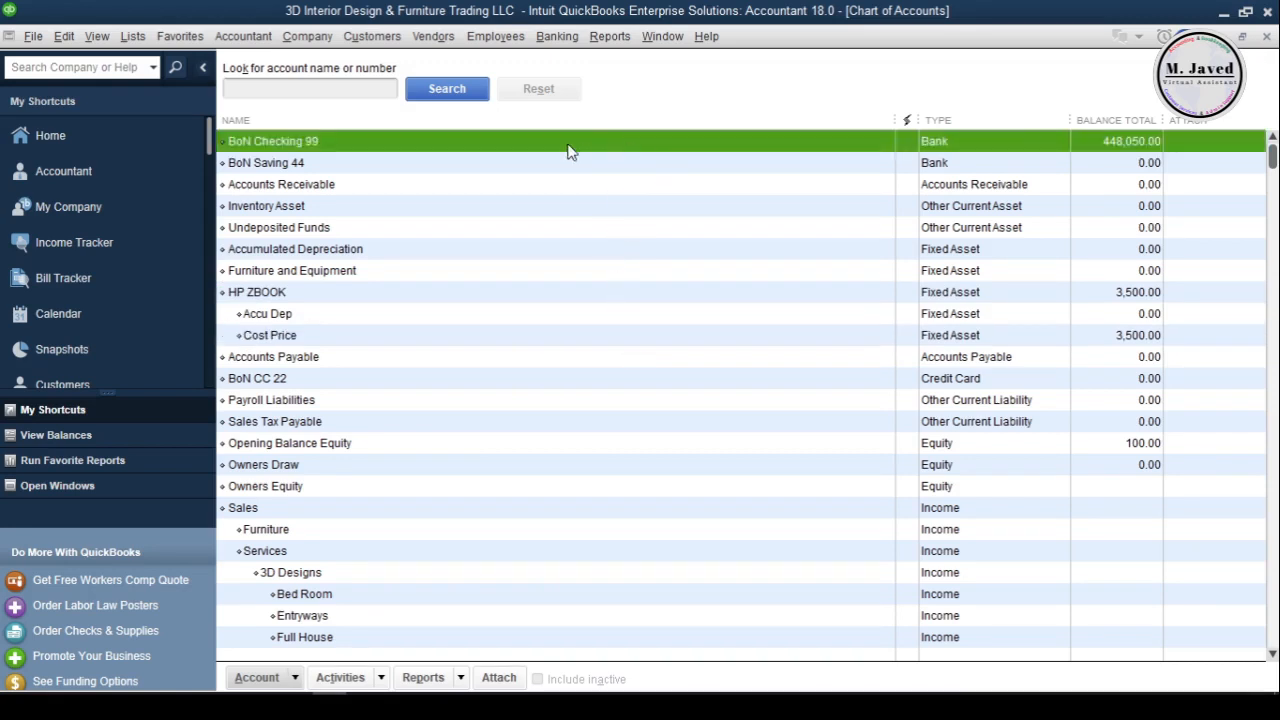
mouse_move(1134, 157)
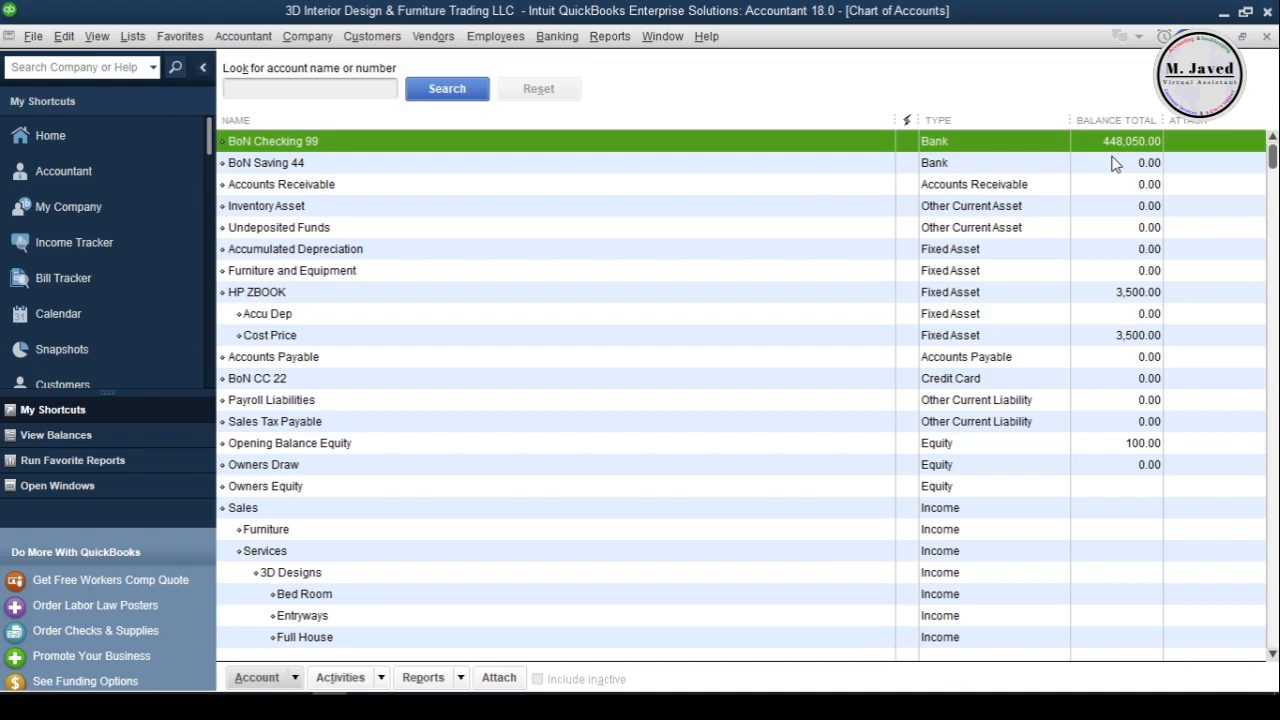
mouse_move(637, 183)
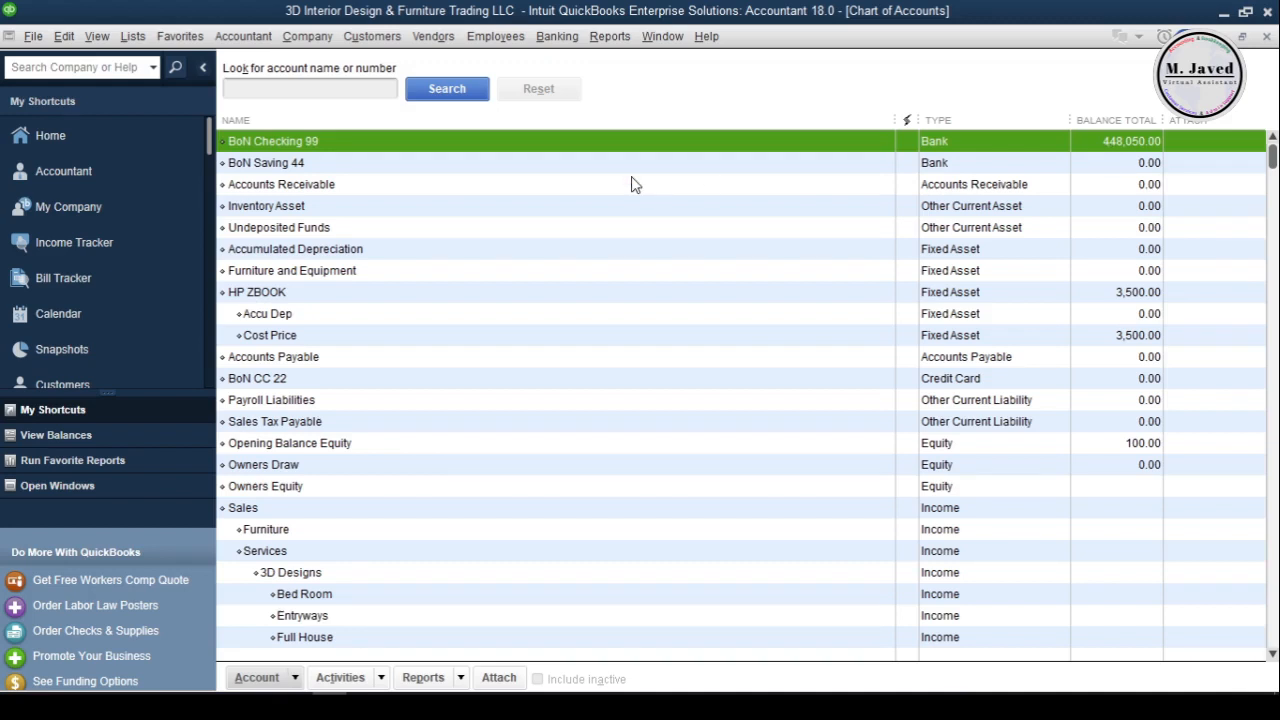
mouse_move(620, 315)
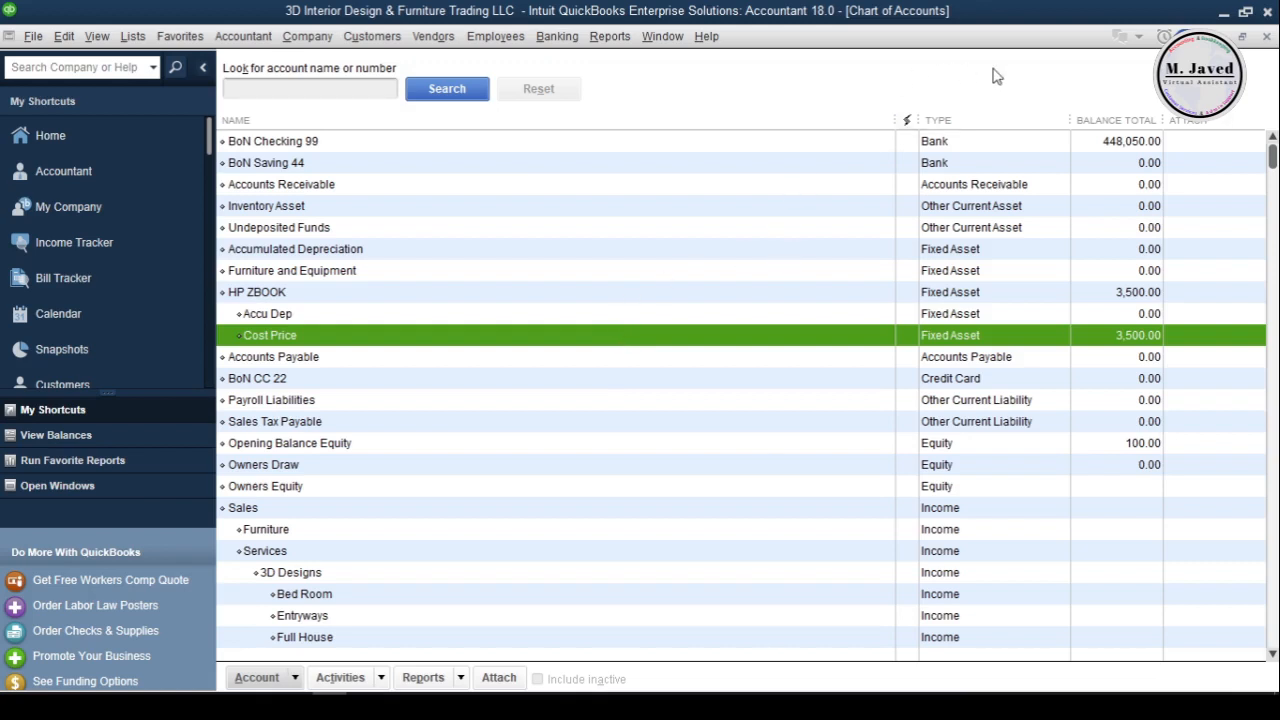
click(48, 135)
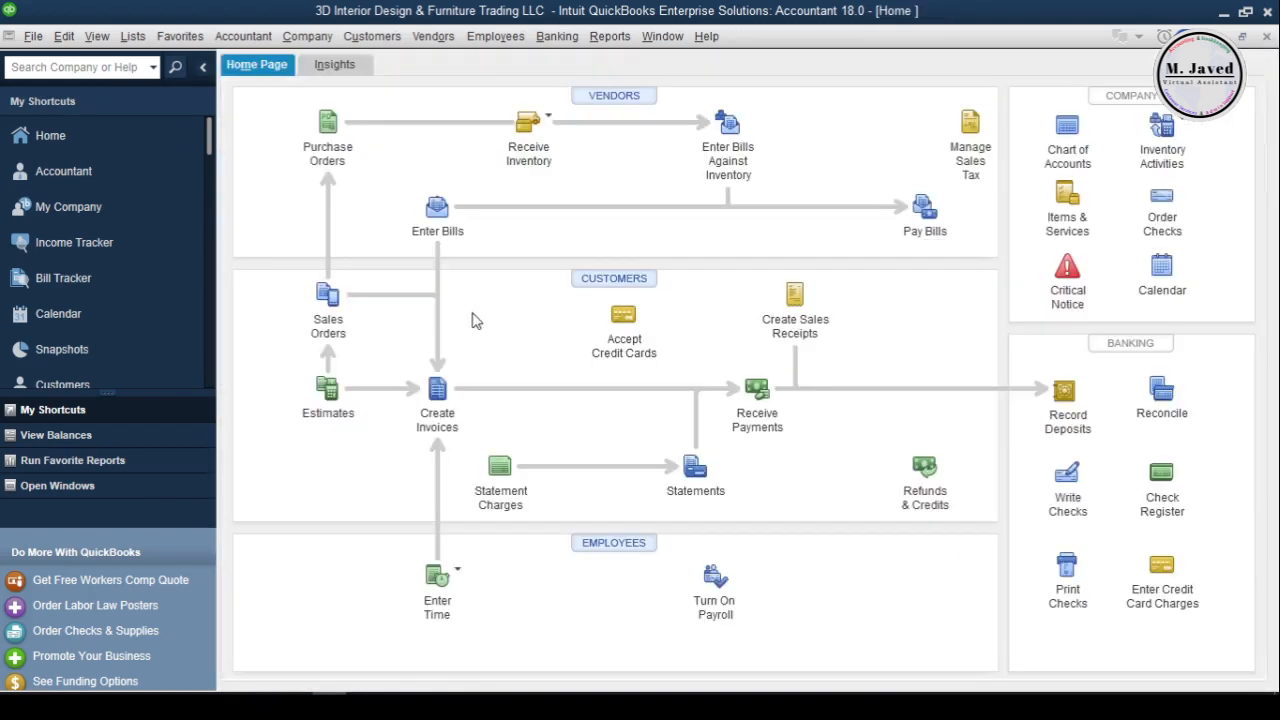
mouse_move(519, 367)
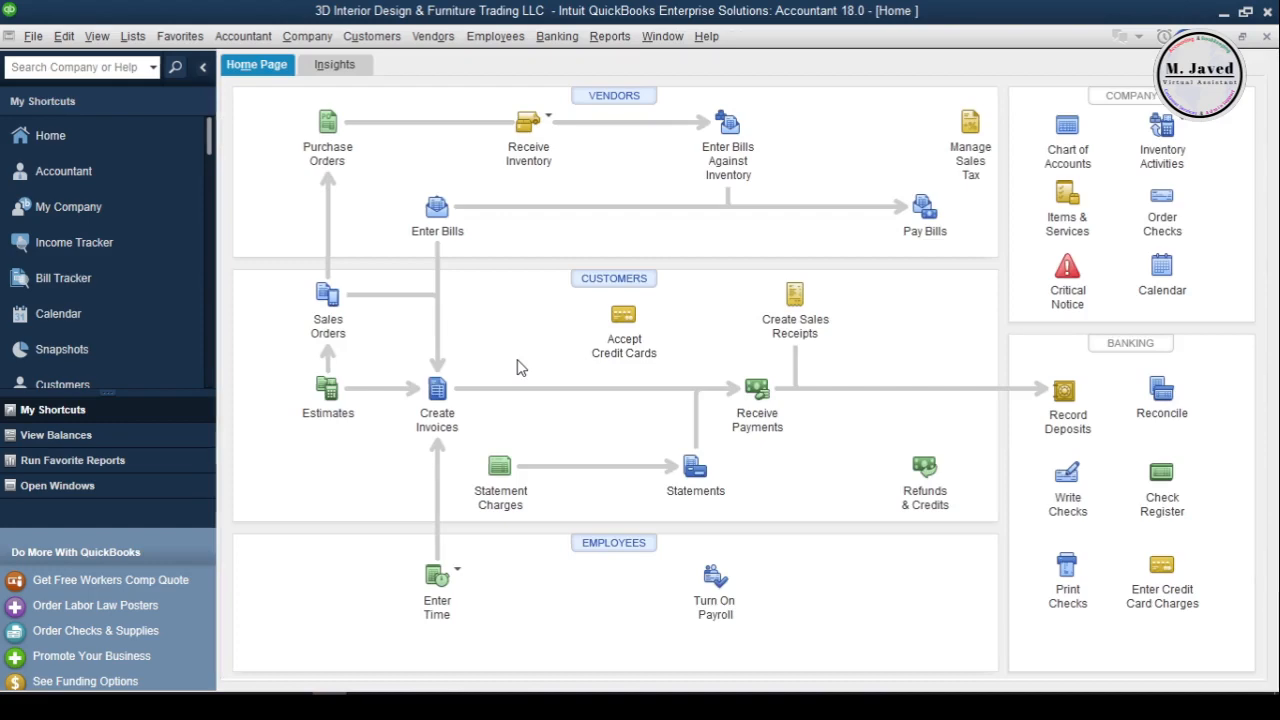